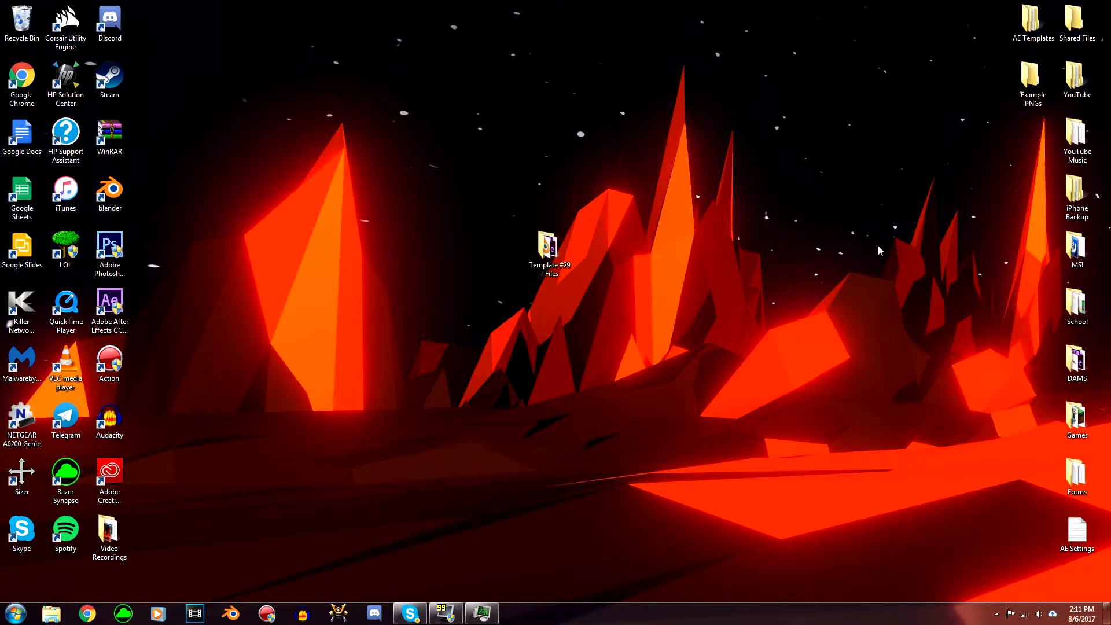
mouse_move(877, 238)
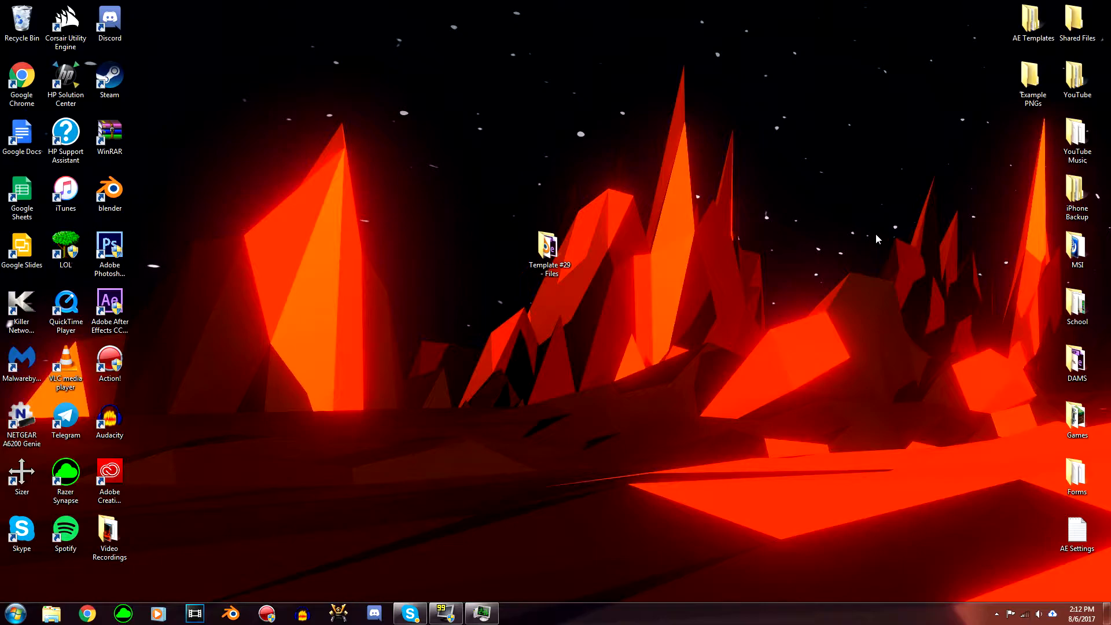
mouse_move(935, 114)
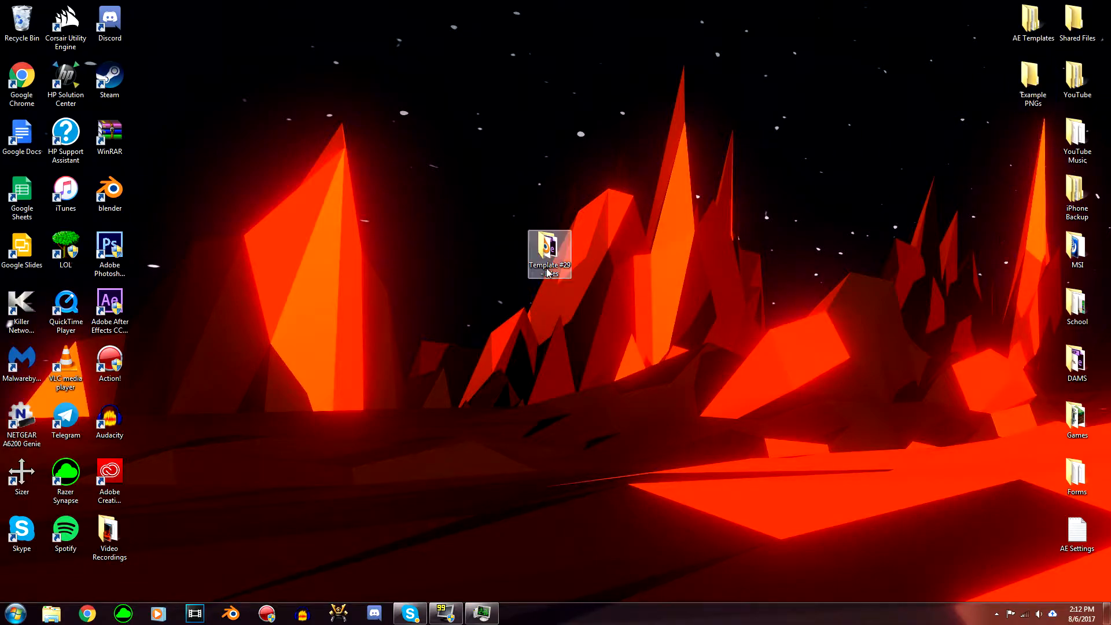
mouse_move(548, 270)
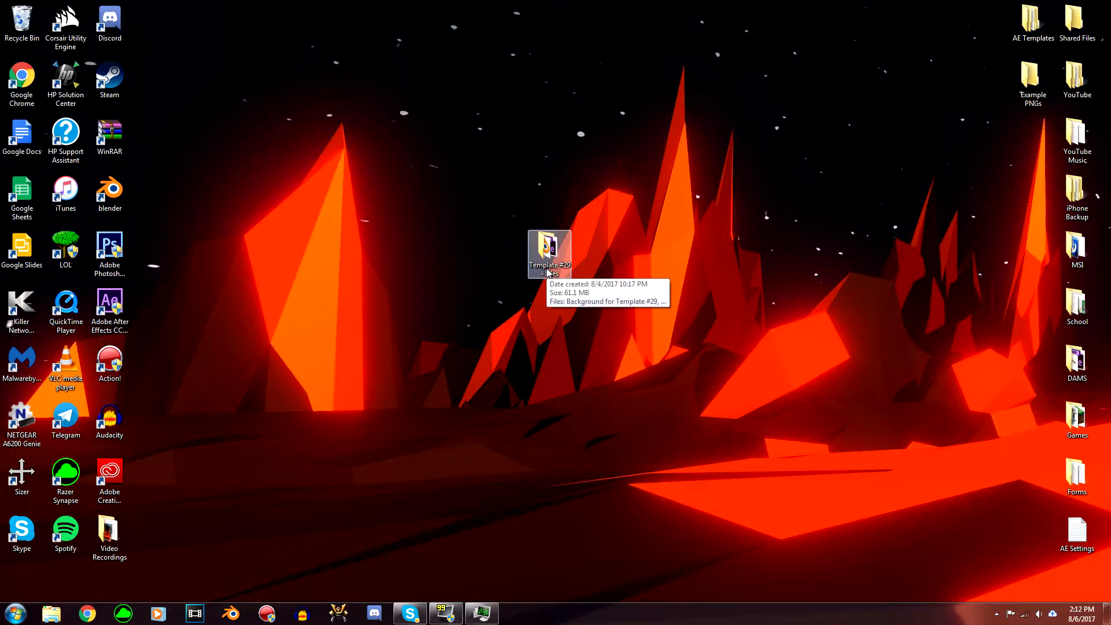
Step: Open the Template #29 - Files folder and select the 'Template #29 - 4 Letters or Less' .blend file
double_click(549, 248)
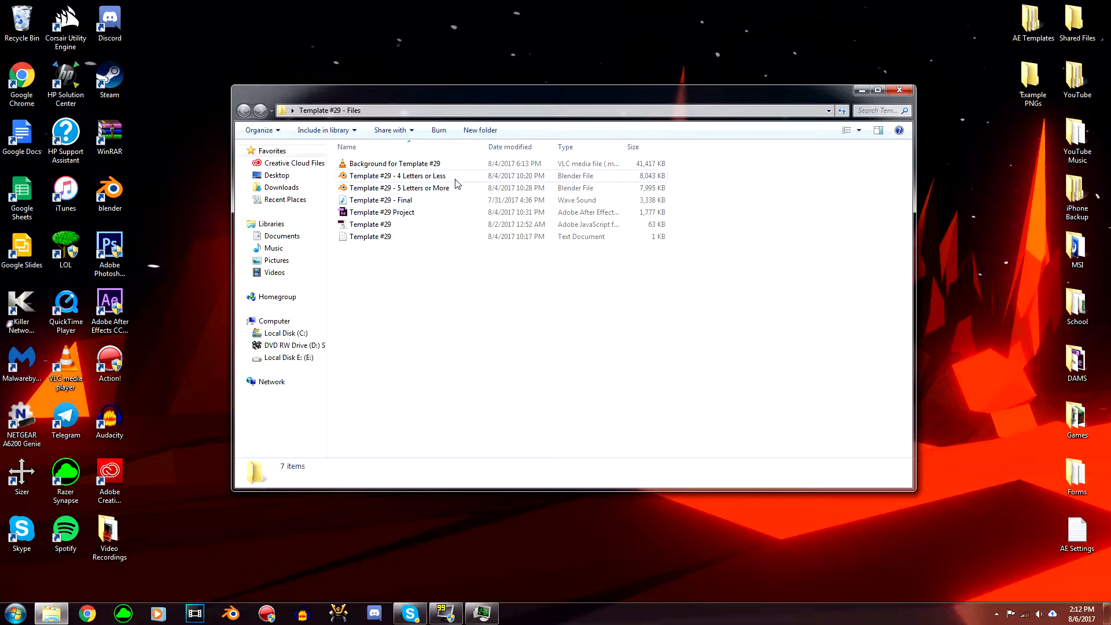
left_click(397, 176)
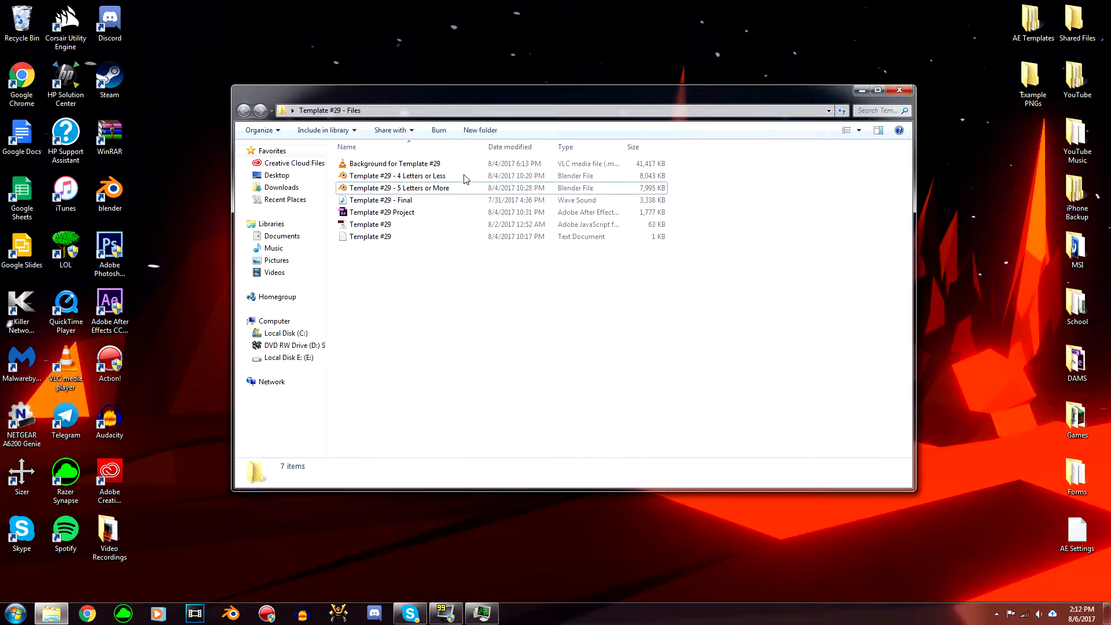
left_click(397, 175)
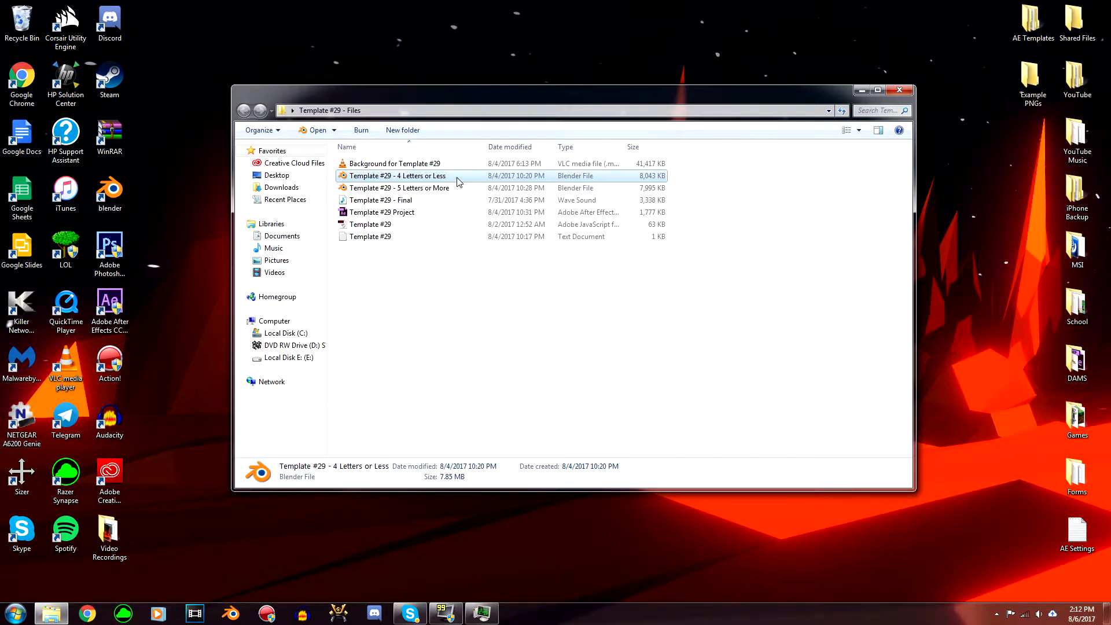
Step: Open the template in Blender and retype the 3D letters from NAME to LEON
double_click(397, 176)
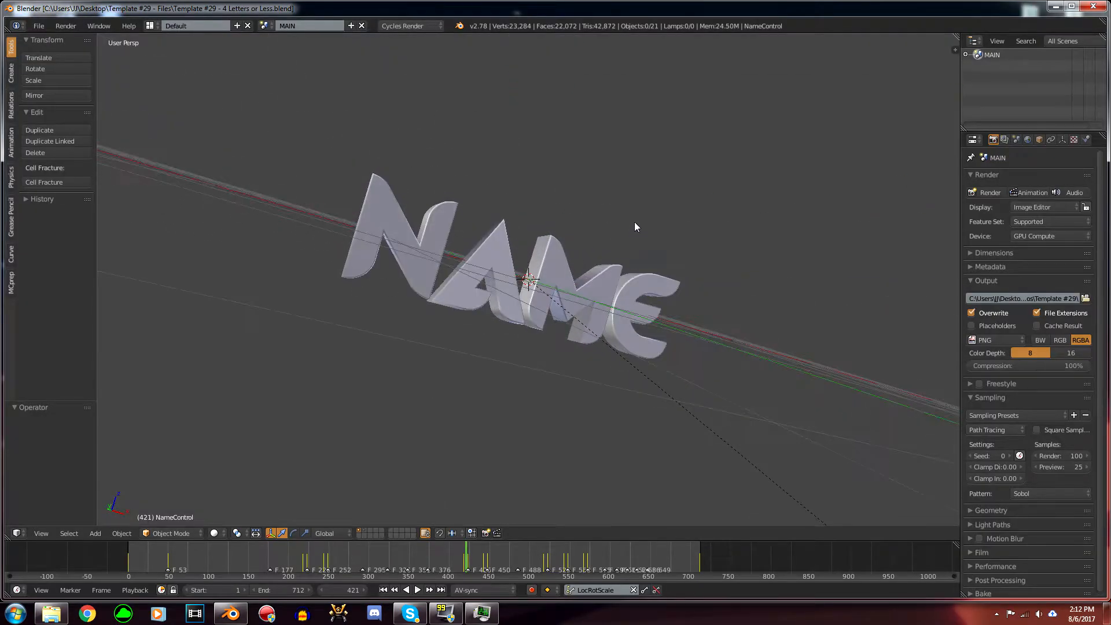
left_click_drag(634, 227, 415, 257)
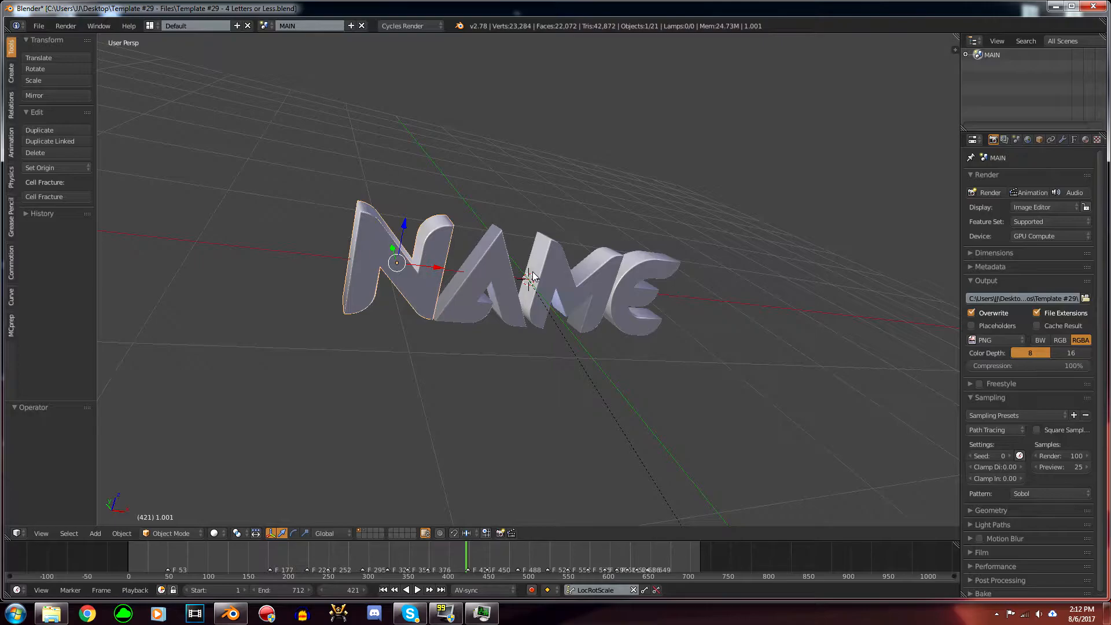
mouse_move(409, 281)
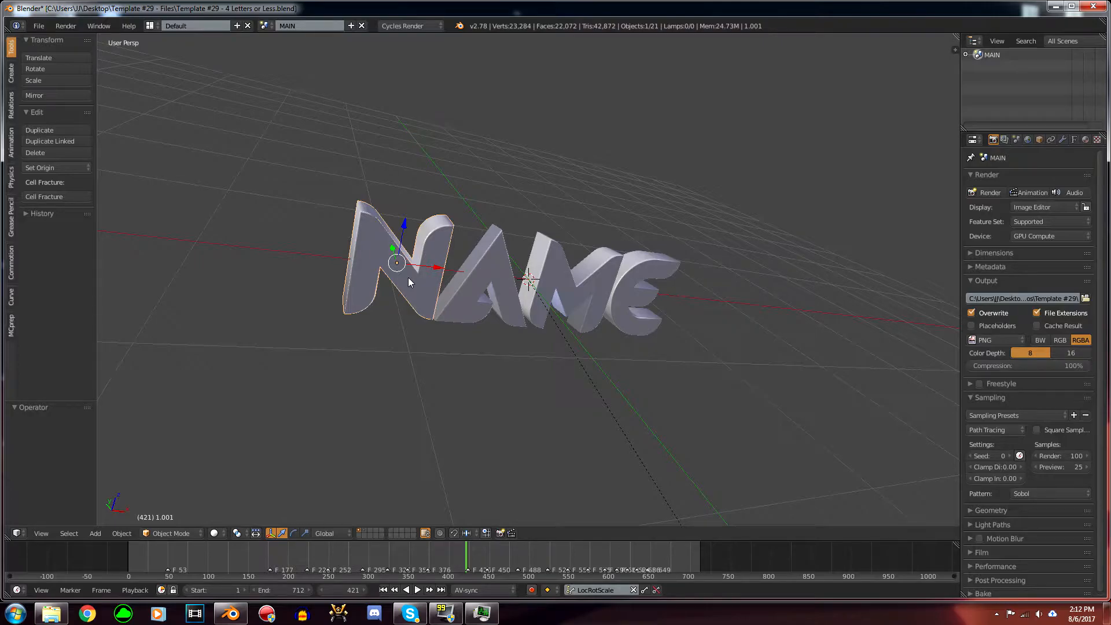
key("Tab")
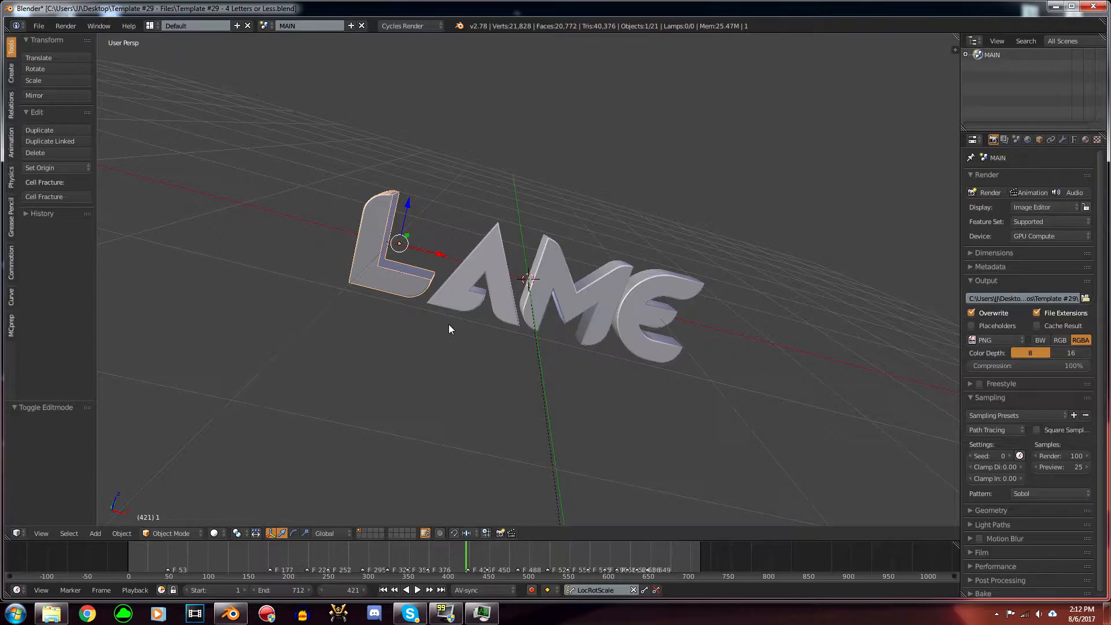
key("Tab")
type("OE")
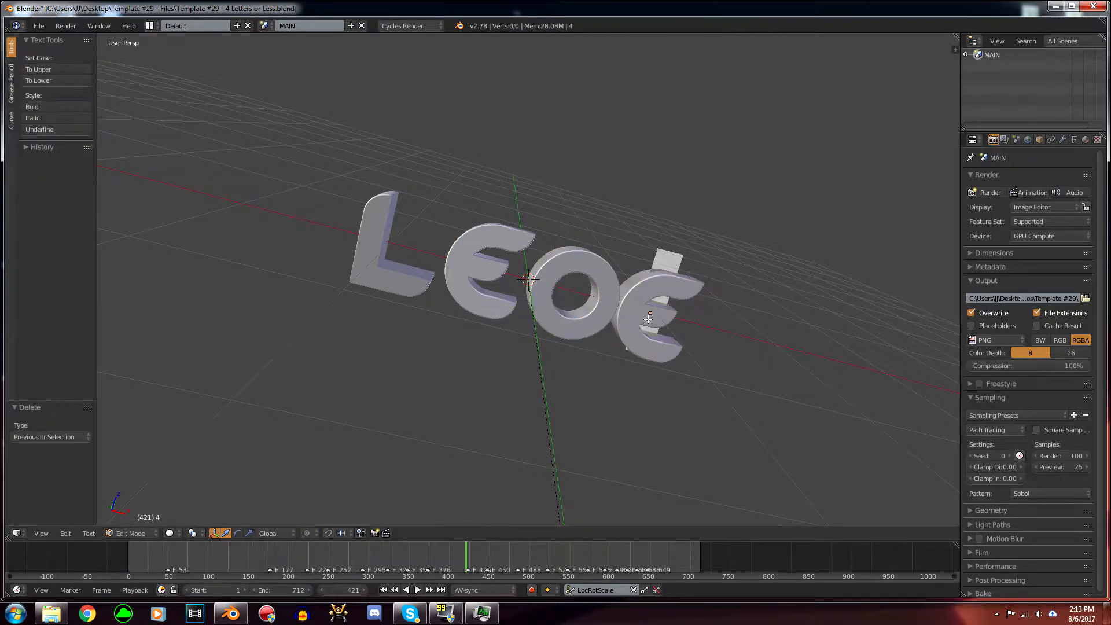
key("Tab")
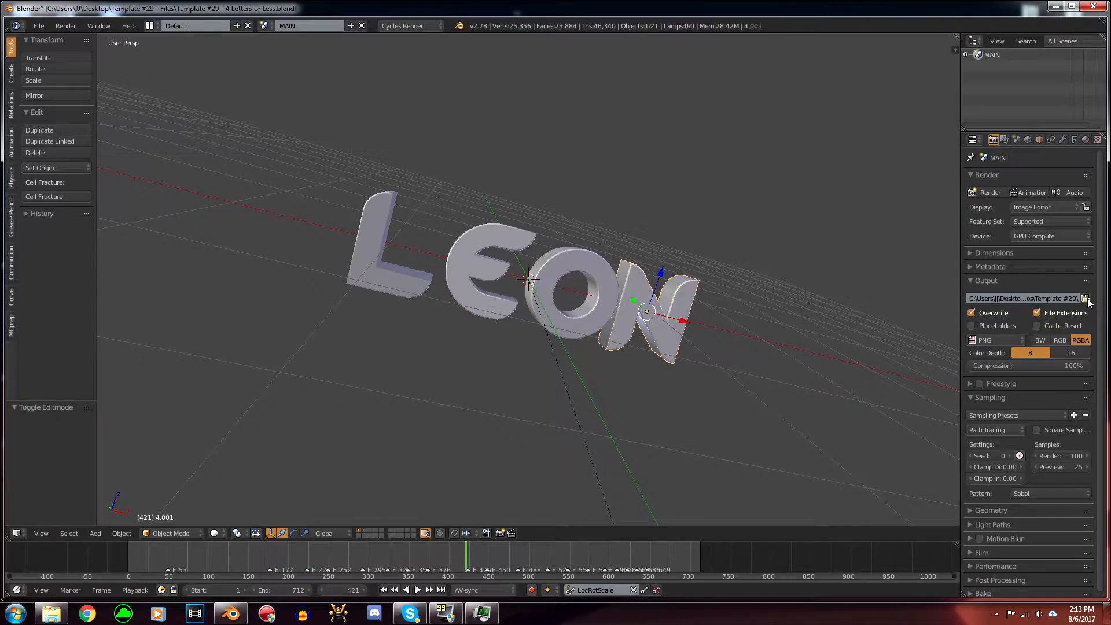
left_click(1085, 298)
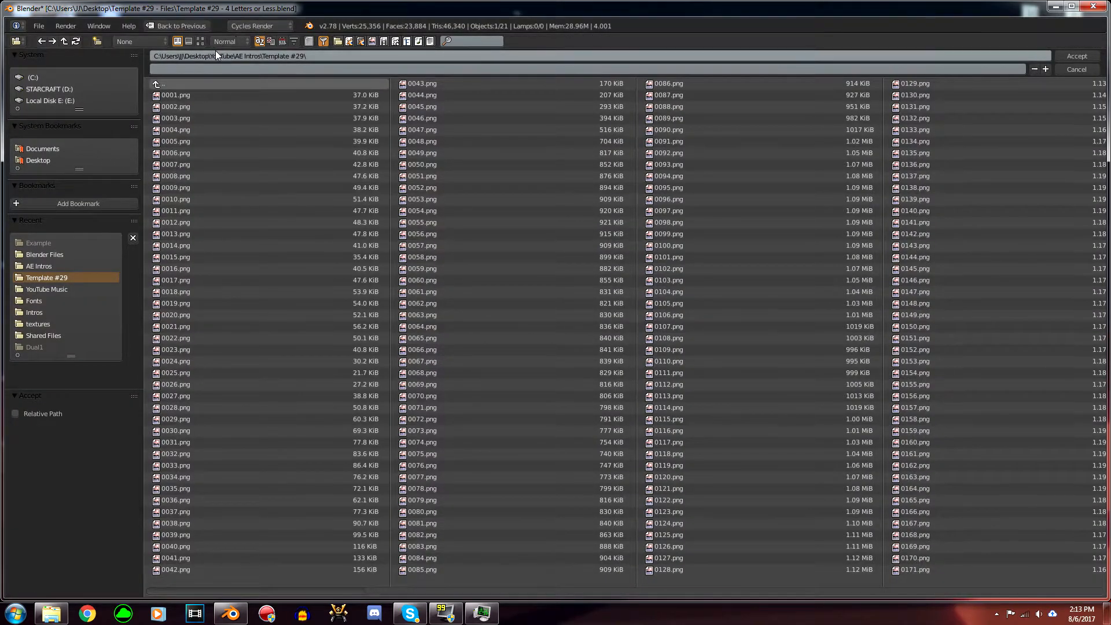
Step: Set the render output path to the Example PNGs folder on the Desktop
left_click(38, 160)
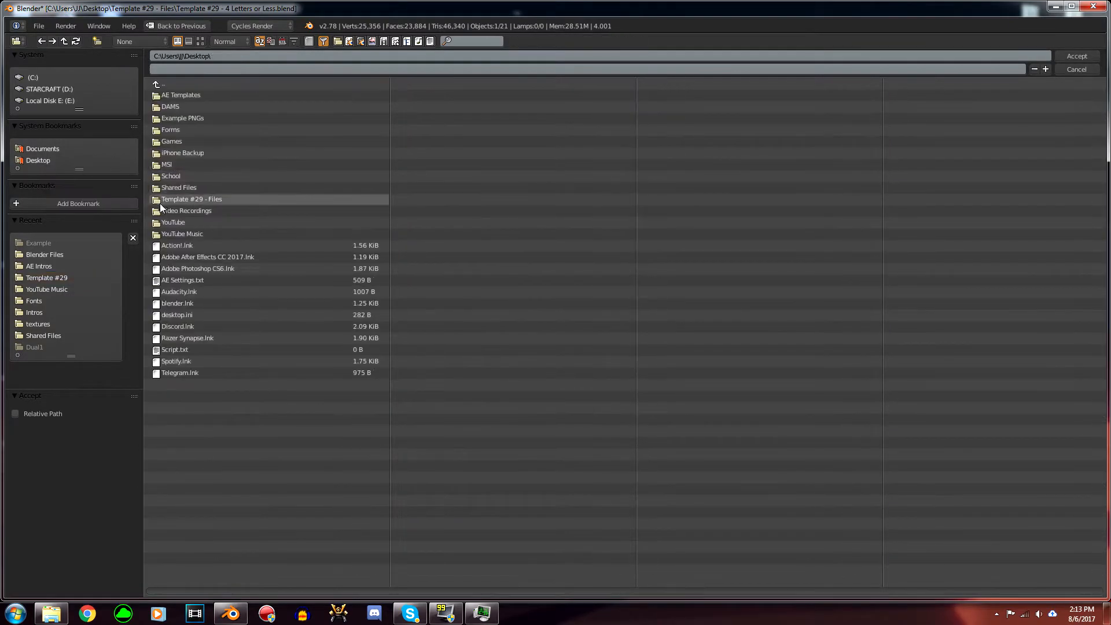
mouse_move(199, 226)
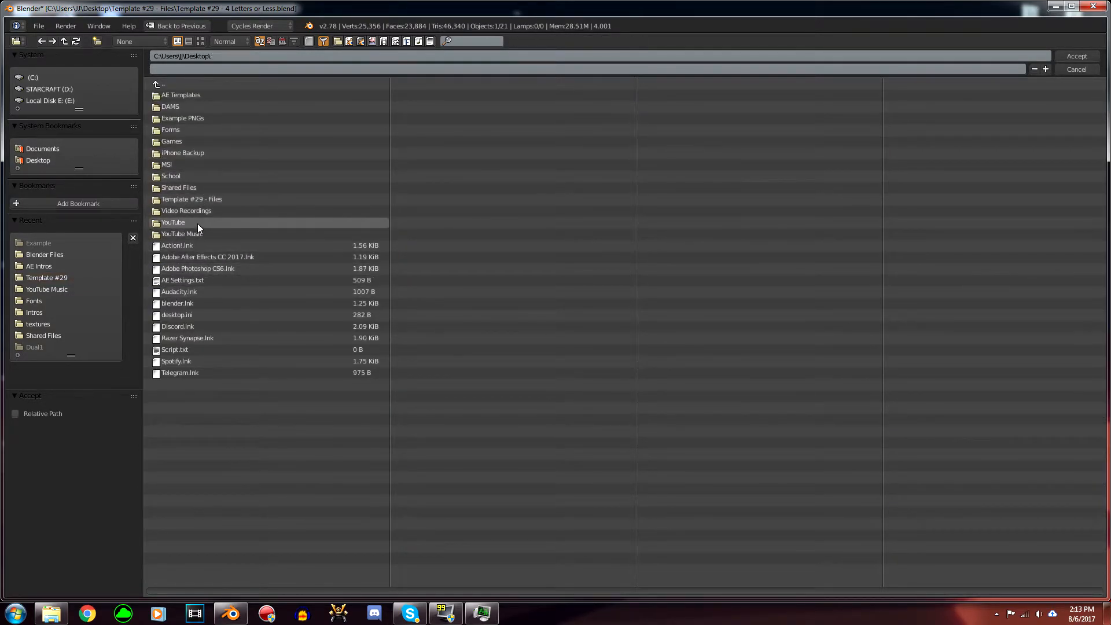
double_click(187, 118)
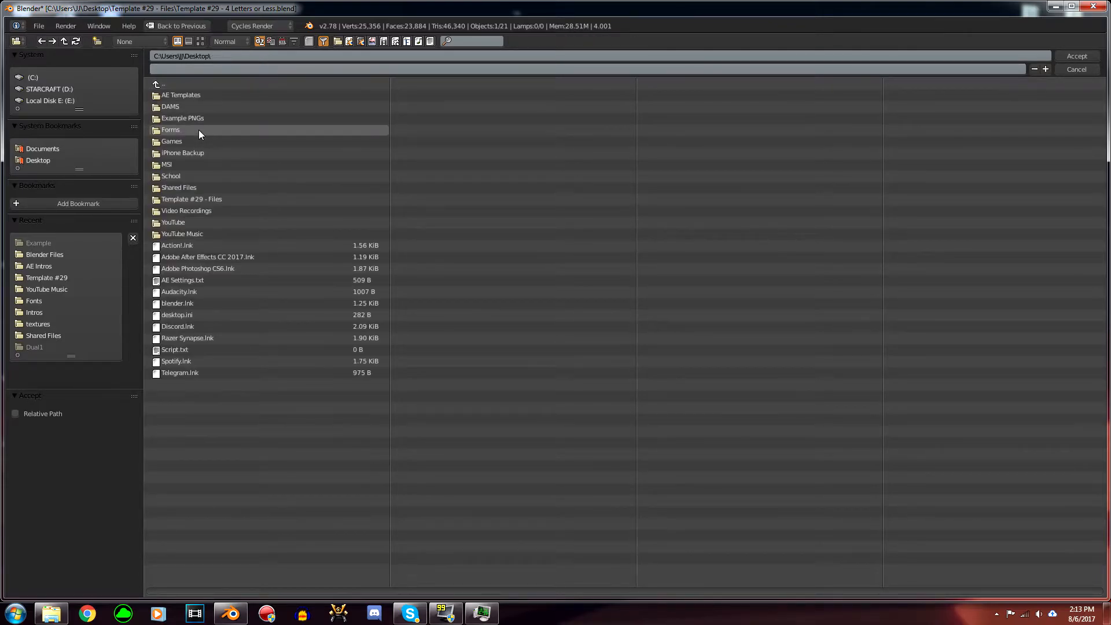
double_click(182, 118)
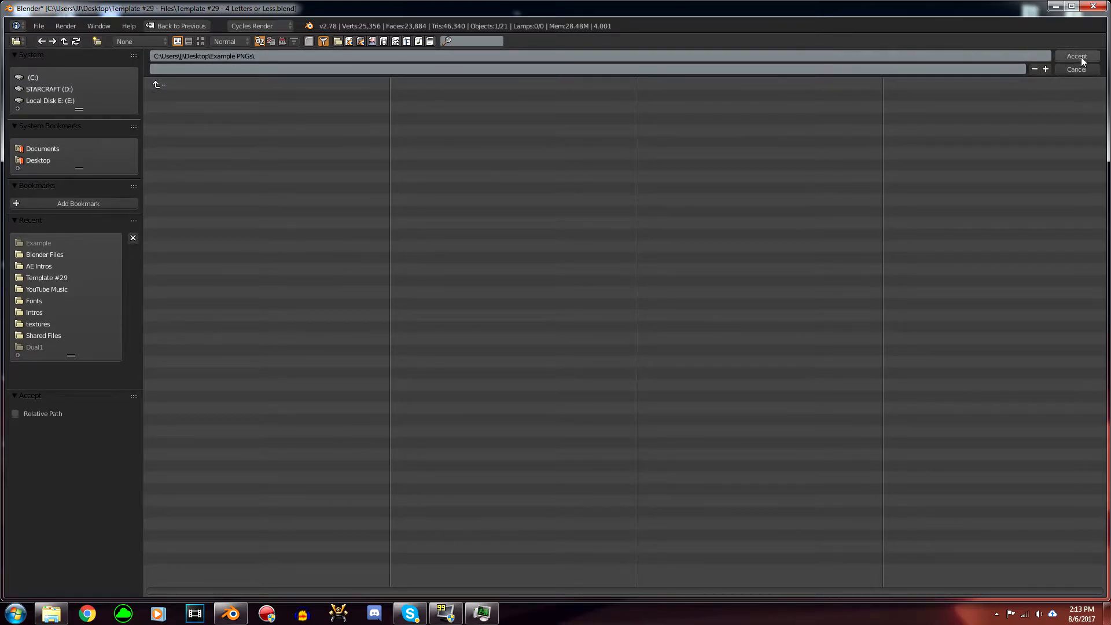
left_click(1078, 55)
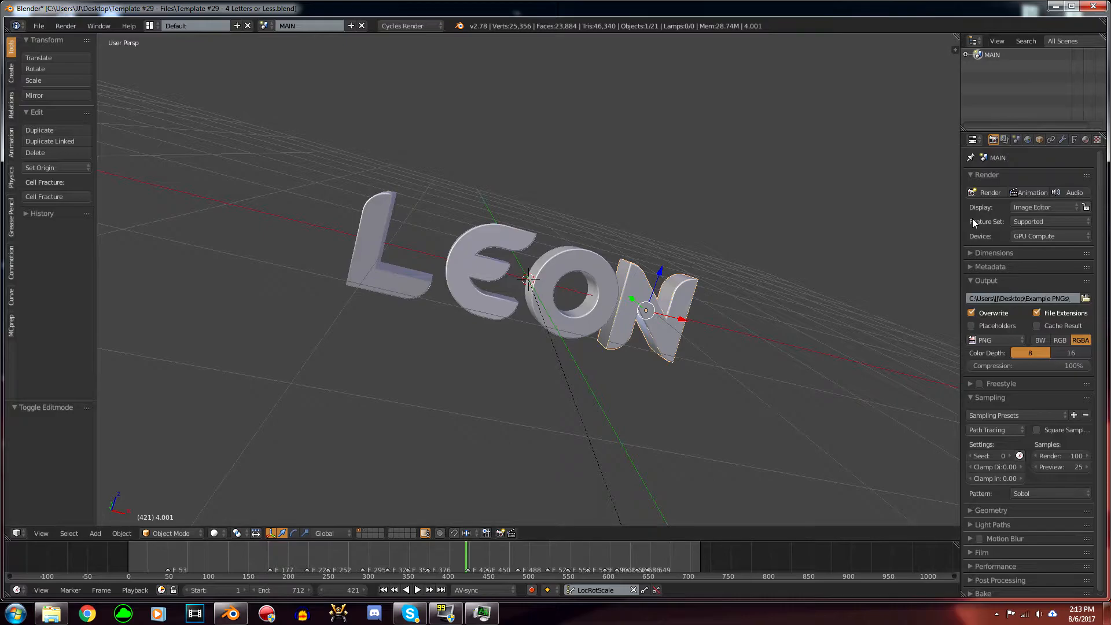
mouse_move(1029, 192)
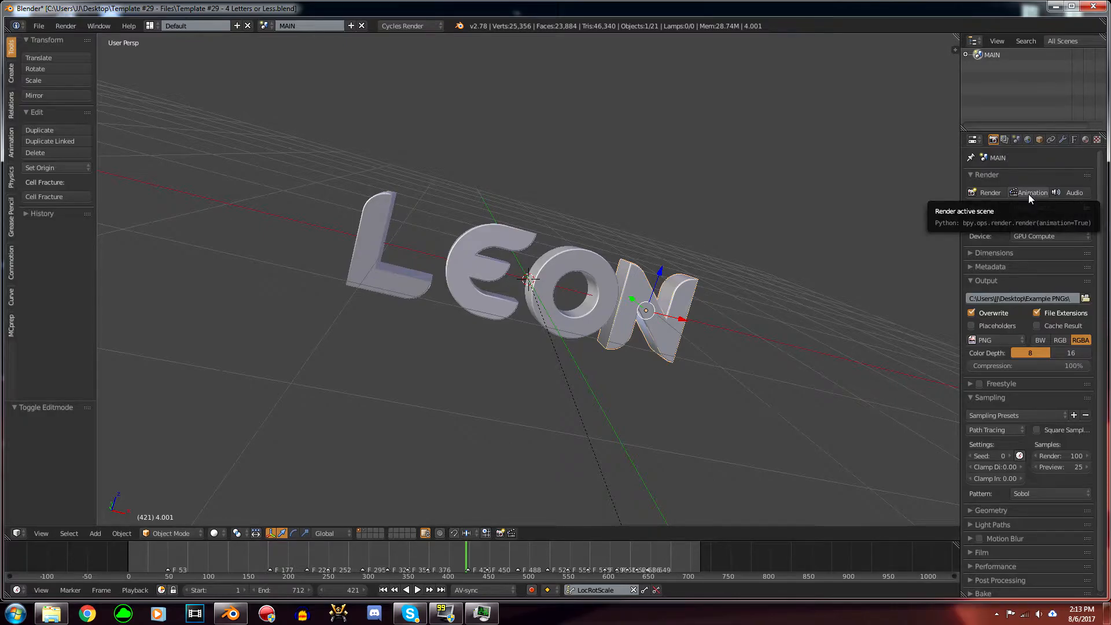
Step: Render the full LEON animation to a PNG image sequence
left_click(1032, 192)
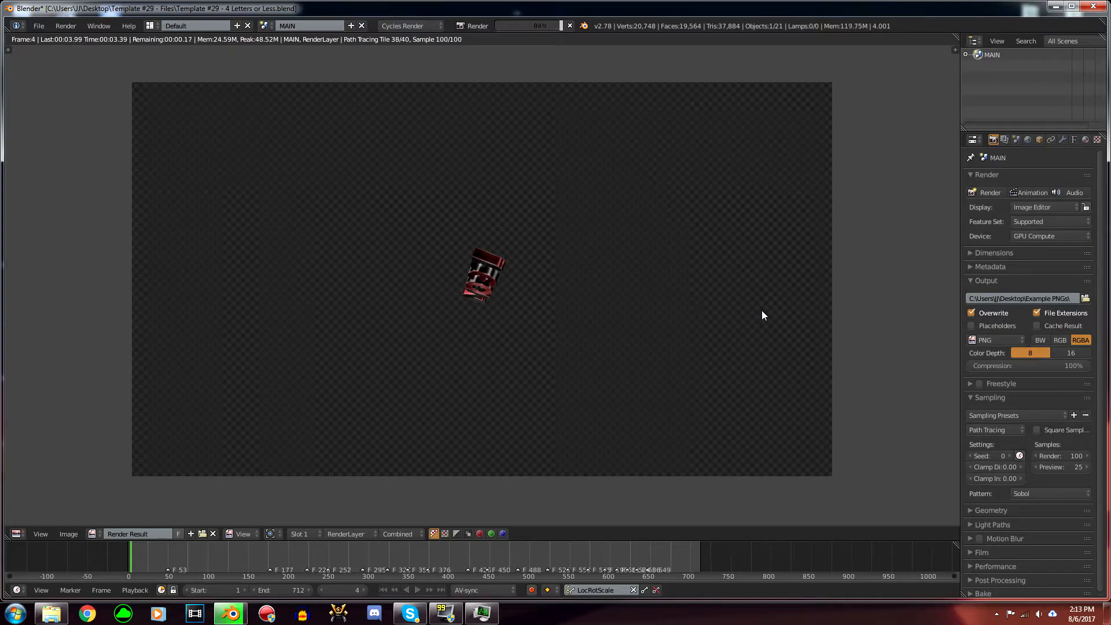
left_click(446, 613)
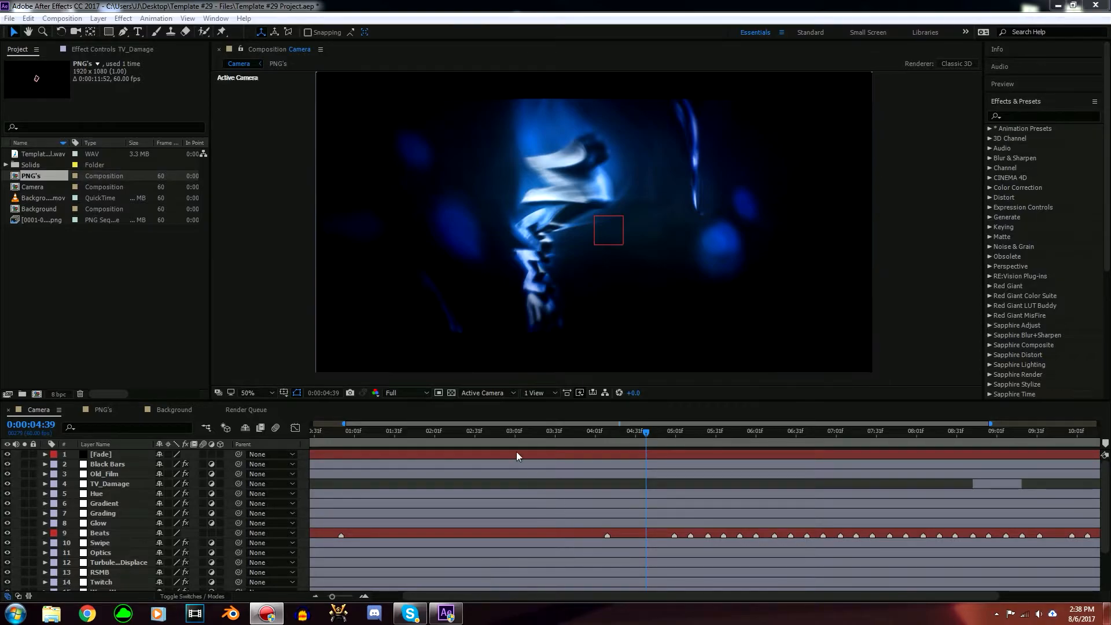
mouse_move(444, 13)
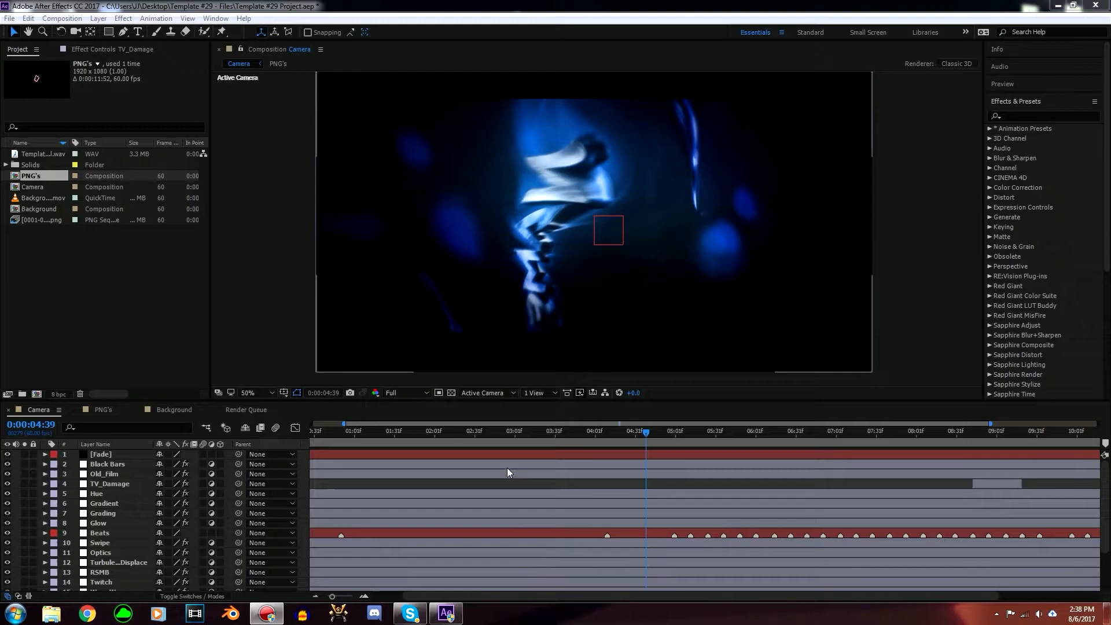
mouse_move(546, 412)
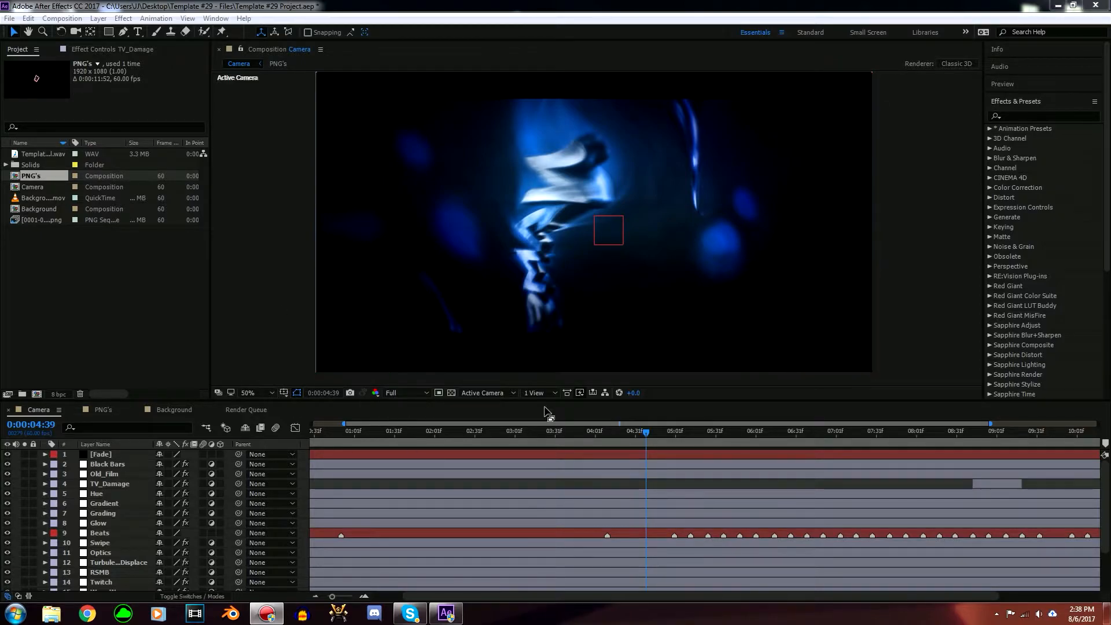
mouse_move(359, 375)
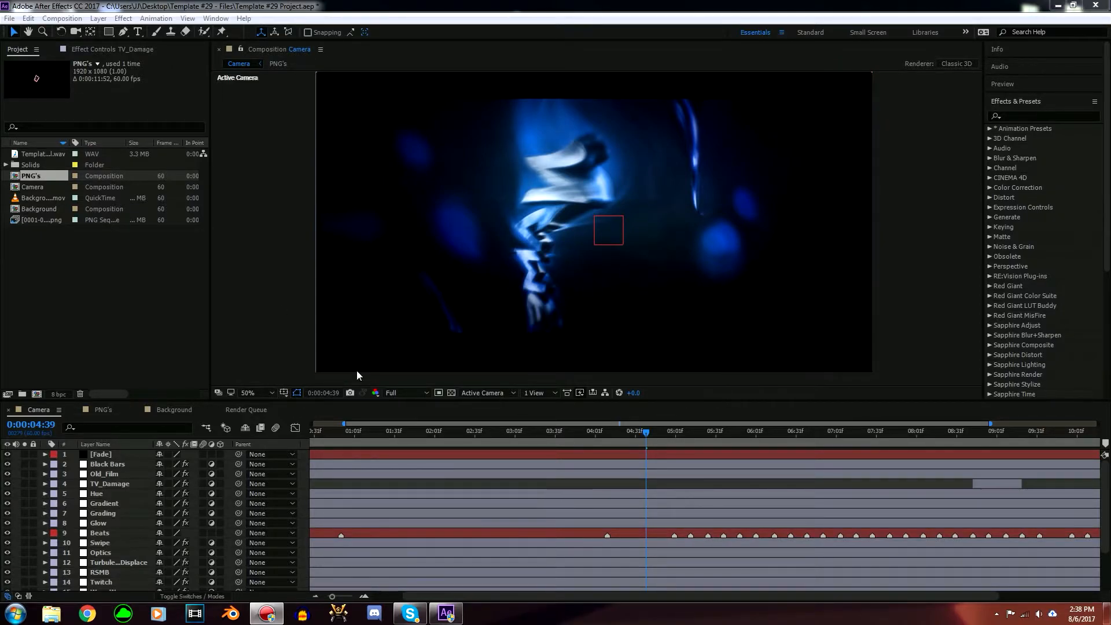
left_click(97, 522)
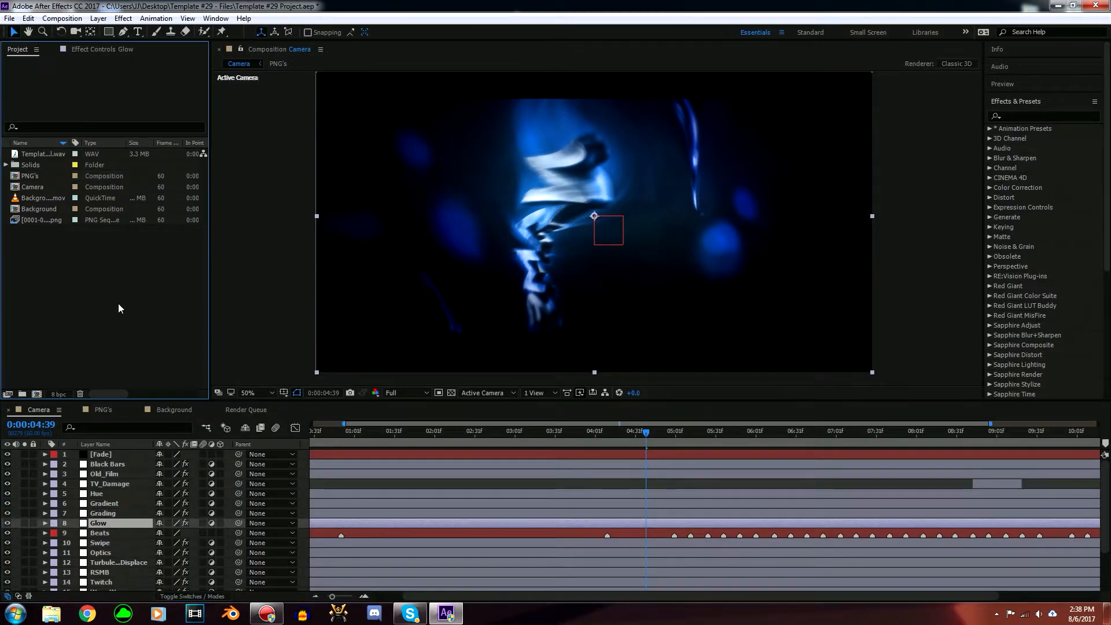
Step: Start a multiple-file import and browse to Desktop > Example PNGs
right_click(118, 308)
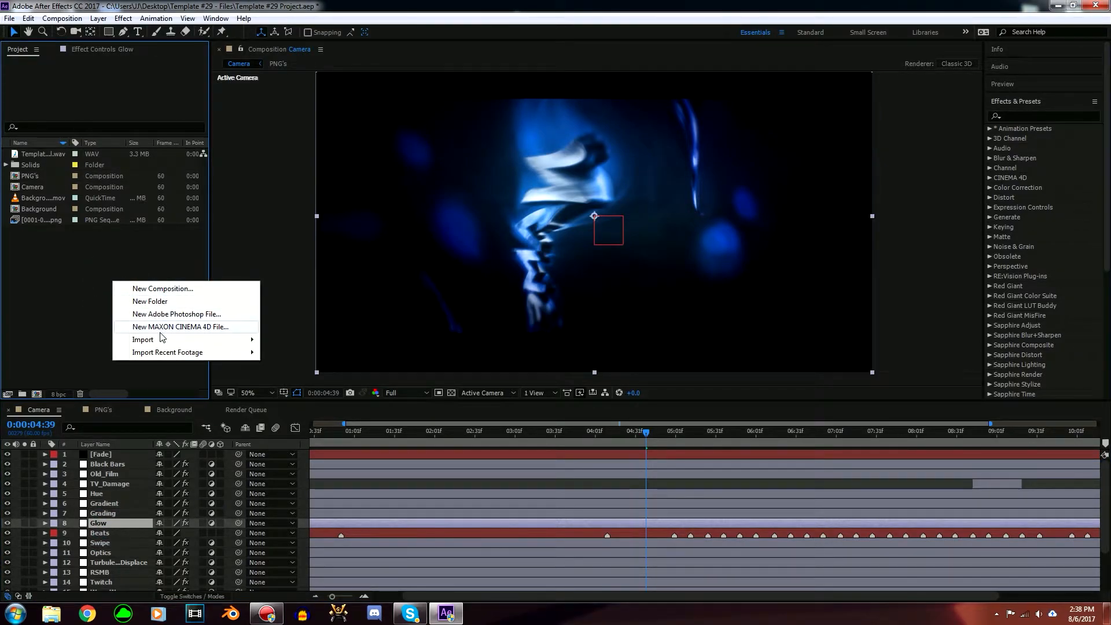
left_click(143, 339)
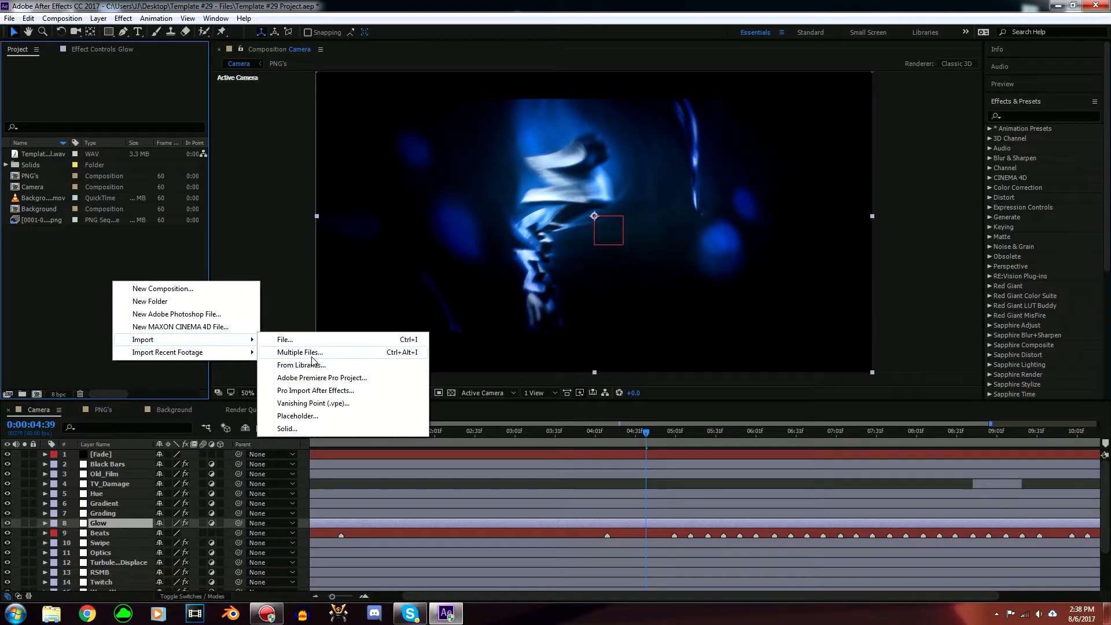
left_click(300, 352)
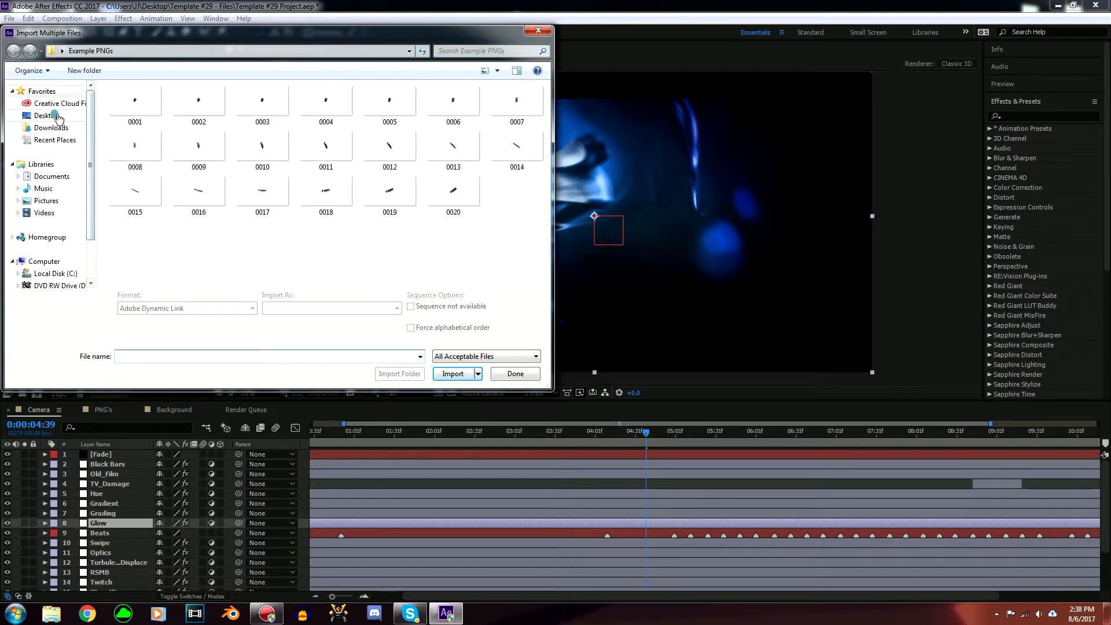
left_click(38, 114)
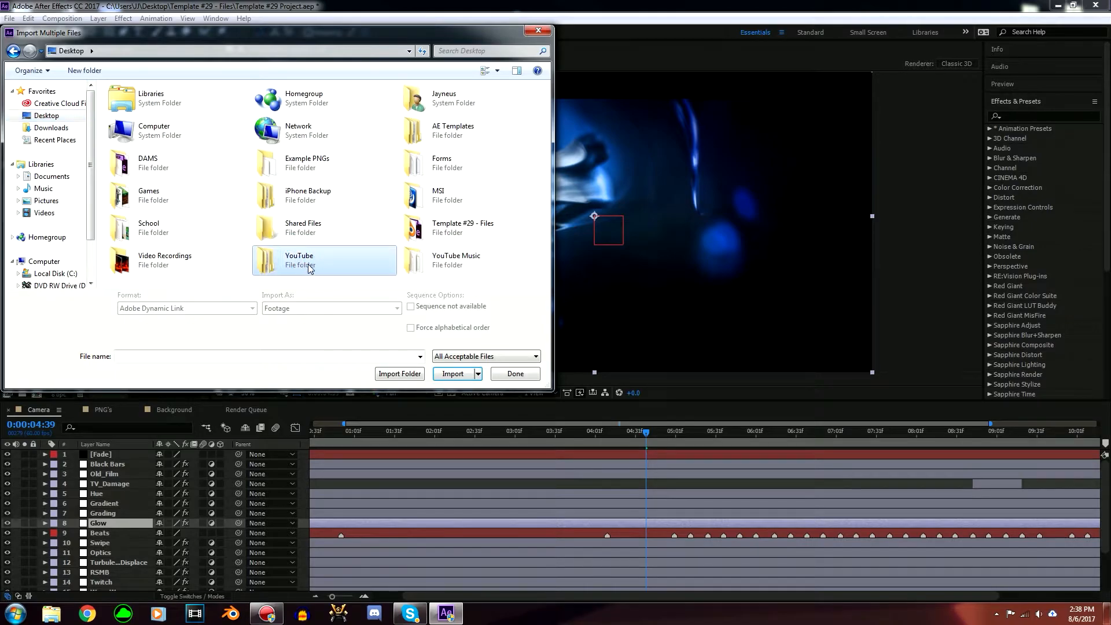
mouse_move(361, 160)
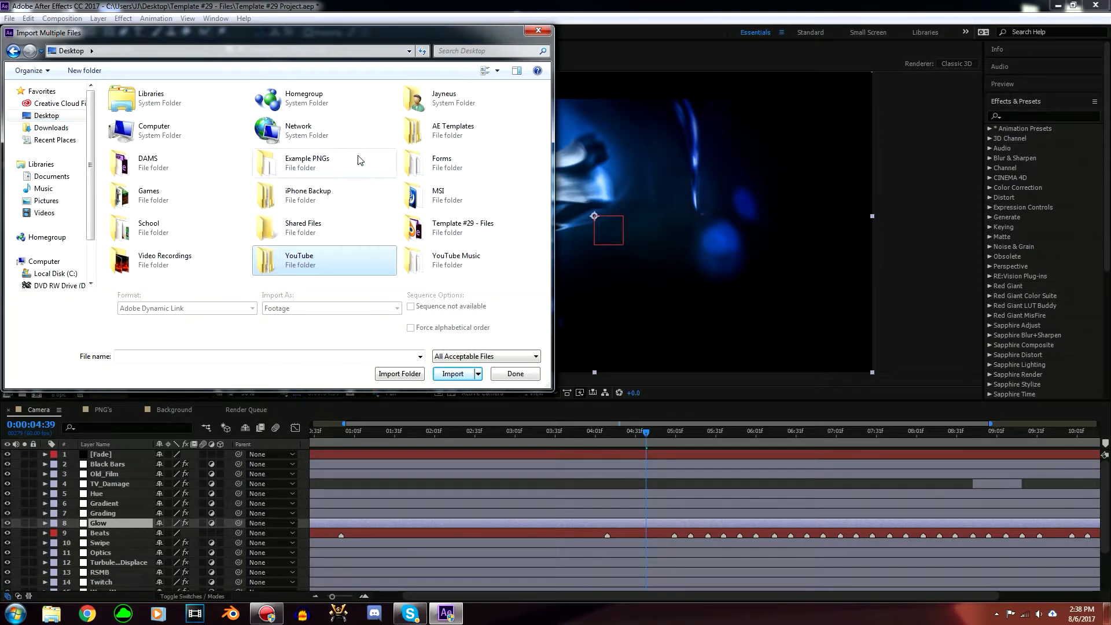
left_click(322, 162)
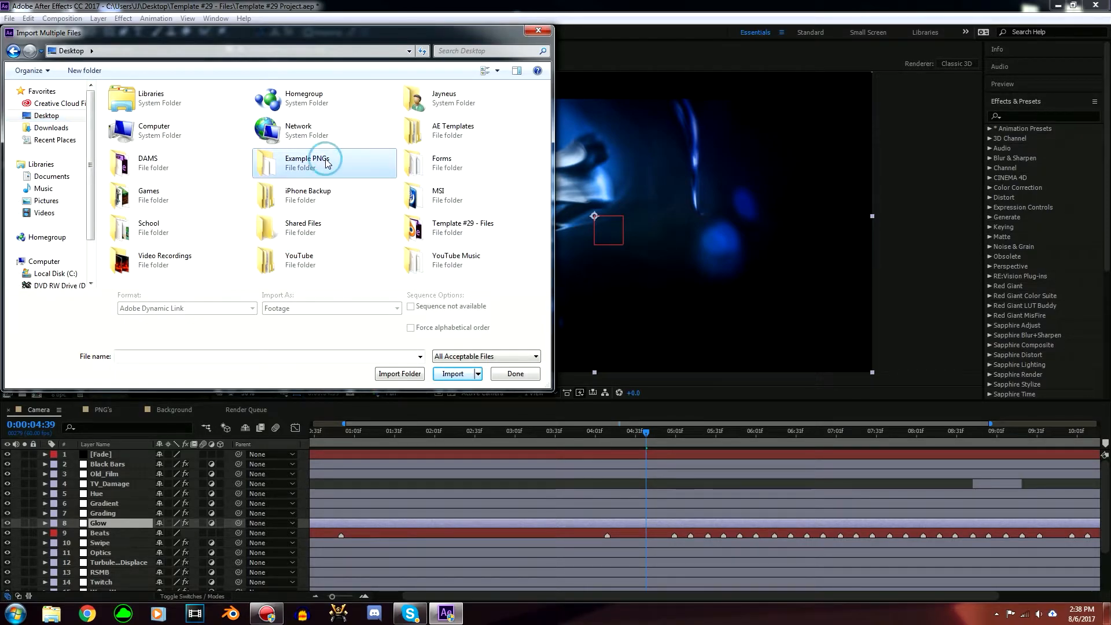
double_click(324, 163)
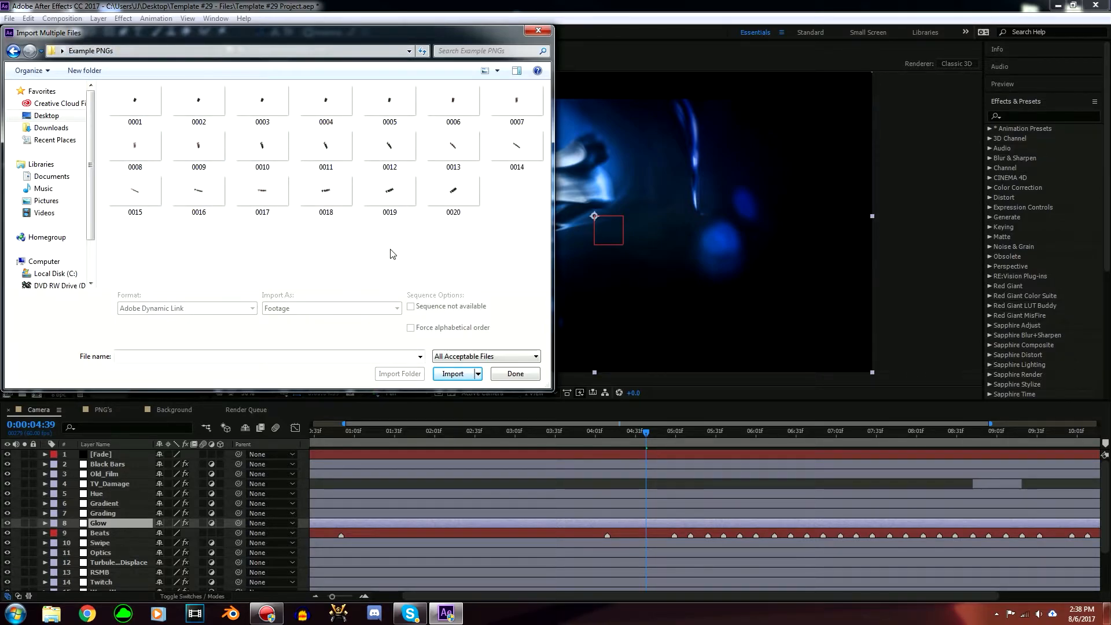
Step: Import image 0001 as a PNG sequence into the project and finish the import
left_click(389, 191)
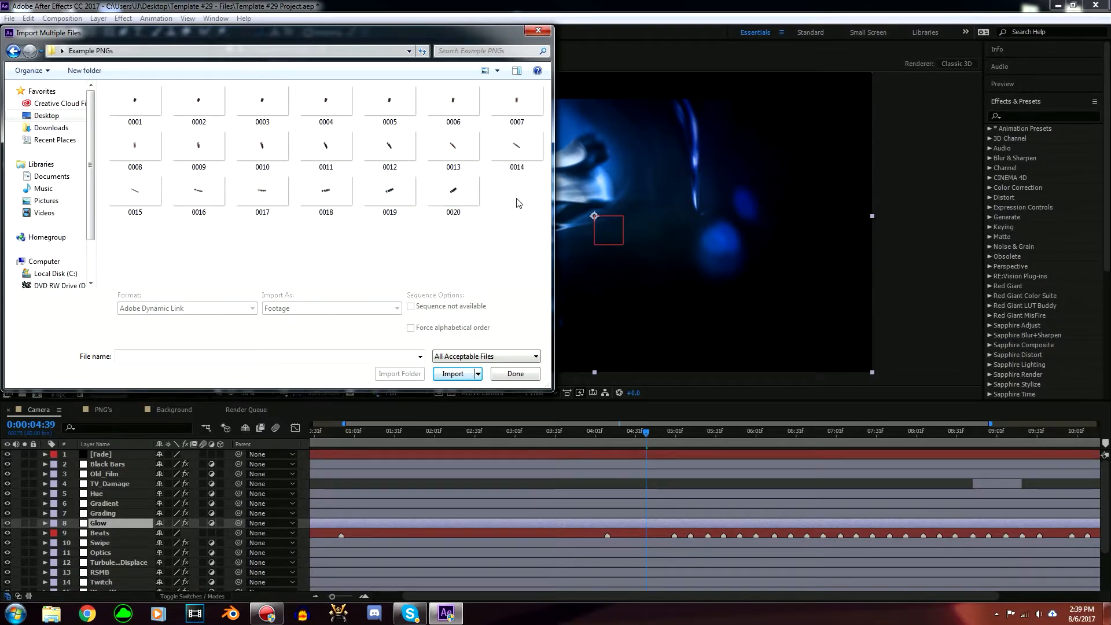
mouse_move(453, 191)
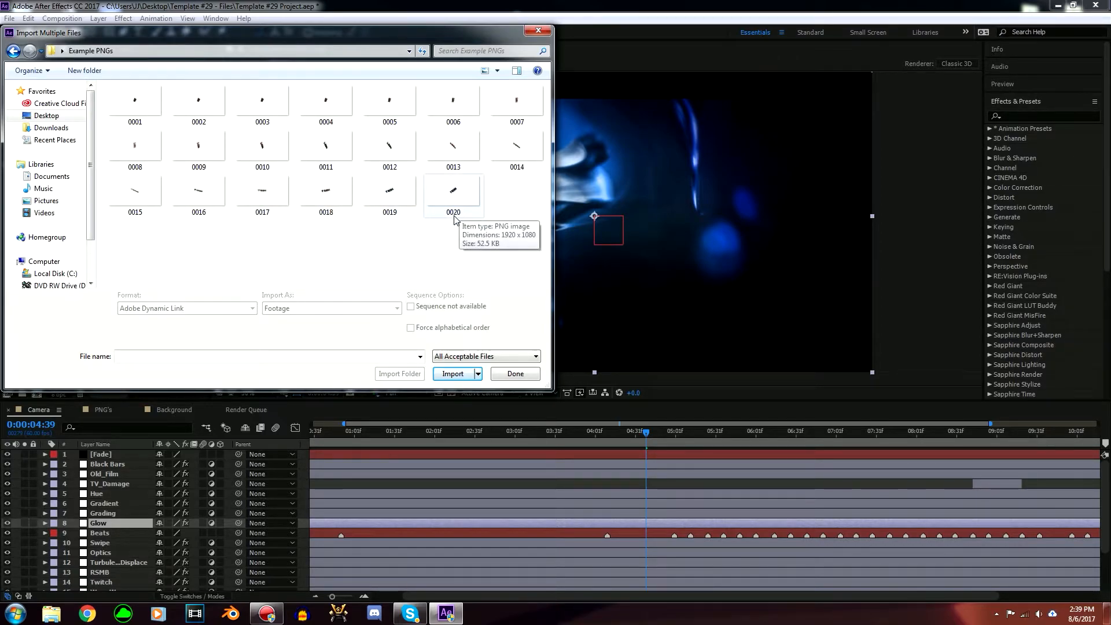
mouse_move(388, 254)
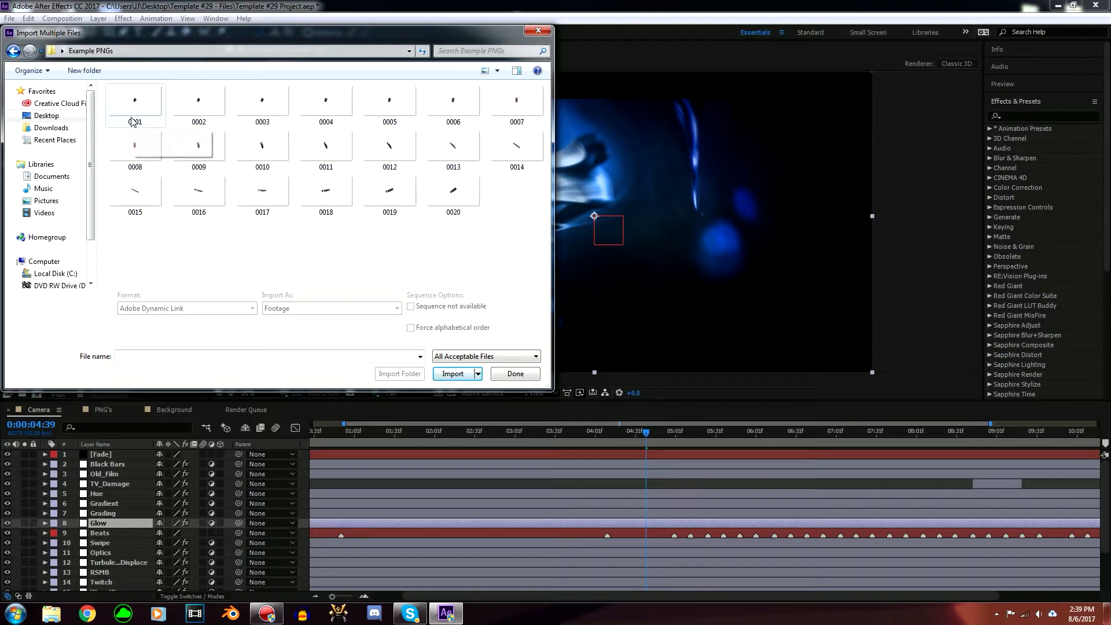
left_click(135, 102)
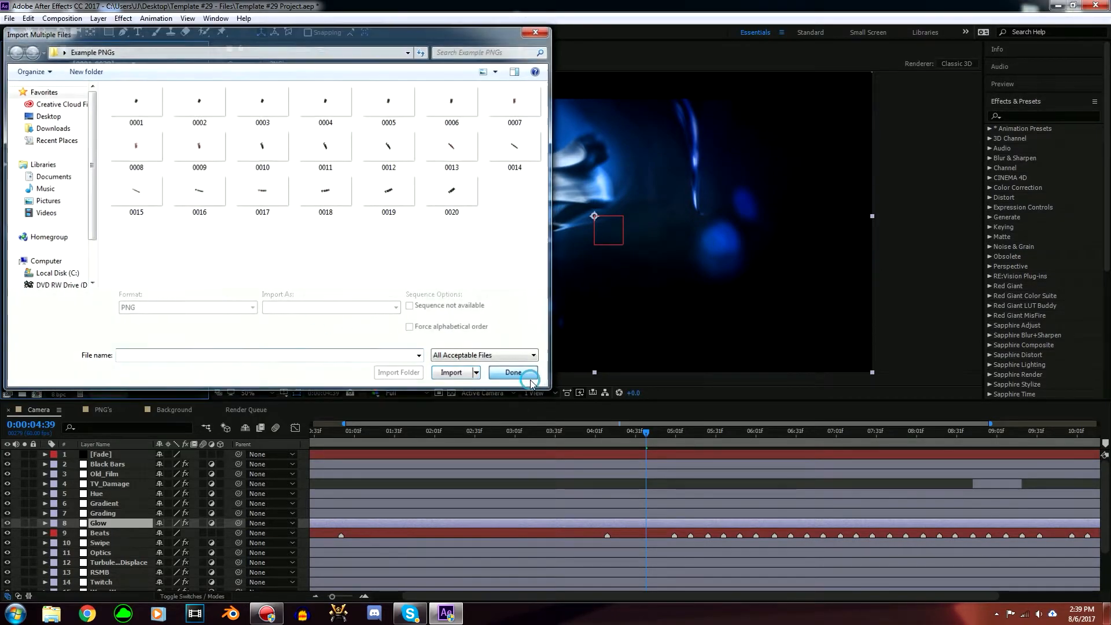
left_click(514, 373)
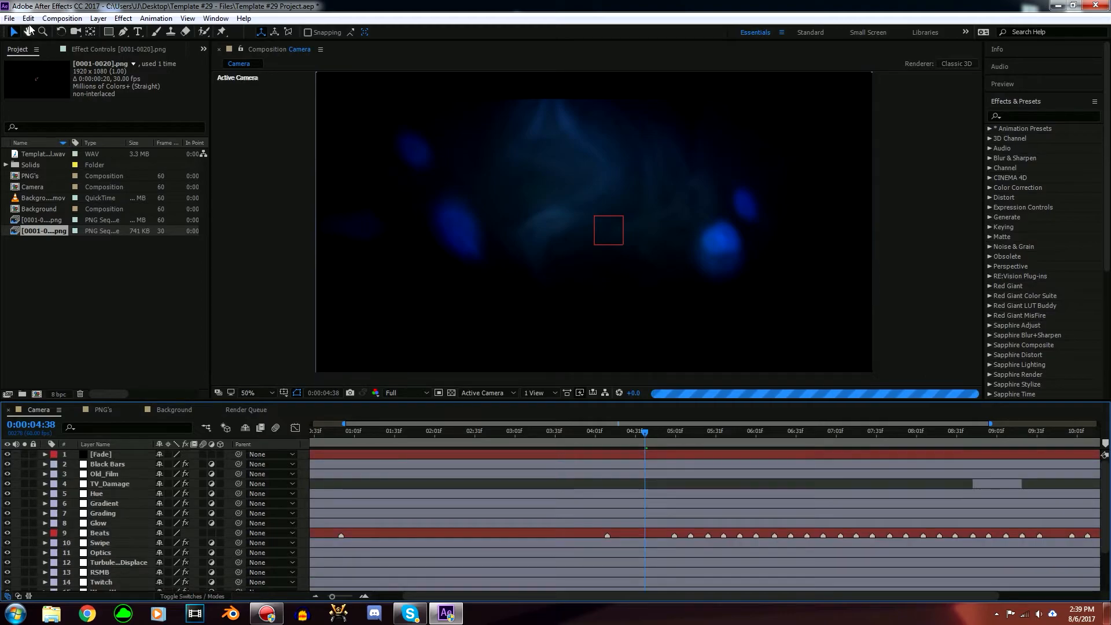
Step: Add the Camera composition to the render queue via File > Export
left_click(7, 9)
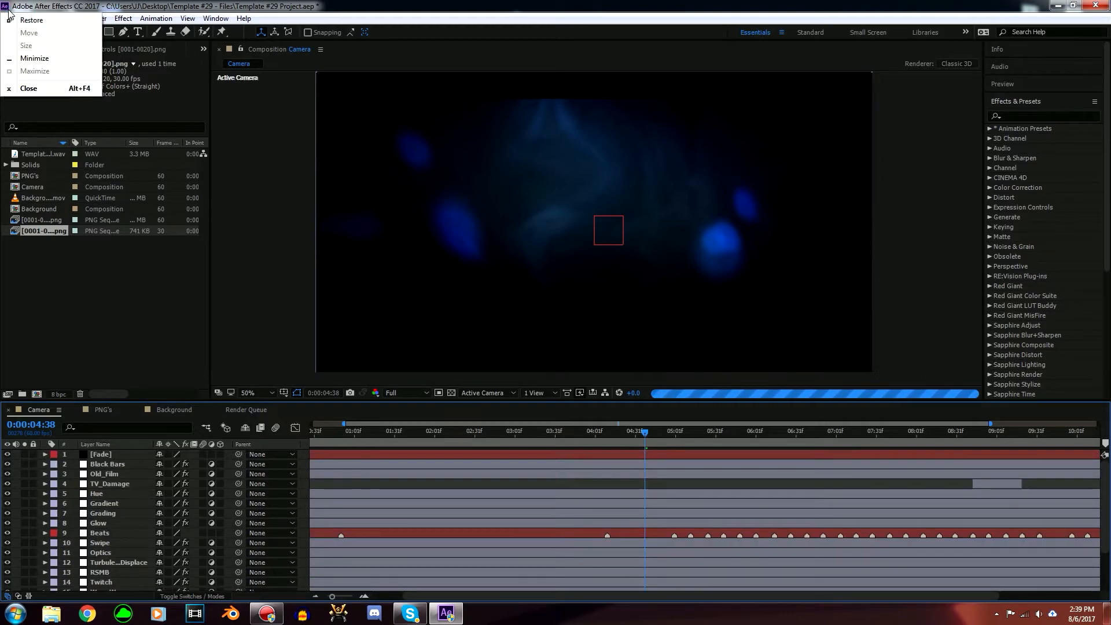
left_click(10, 21)
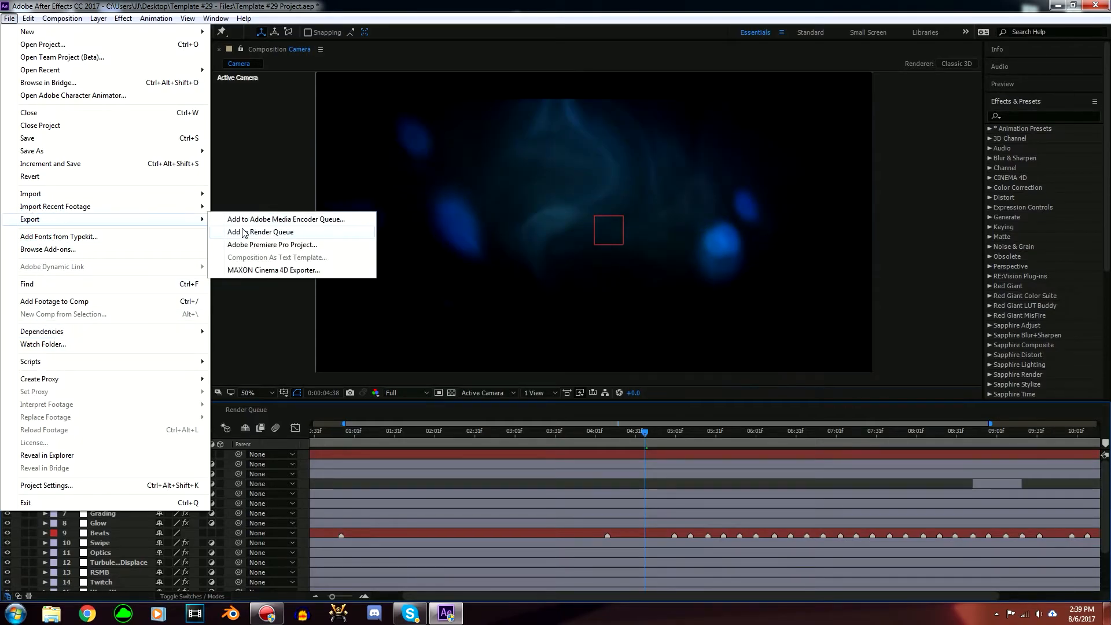
left_click(266, 231)
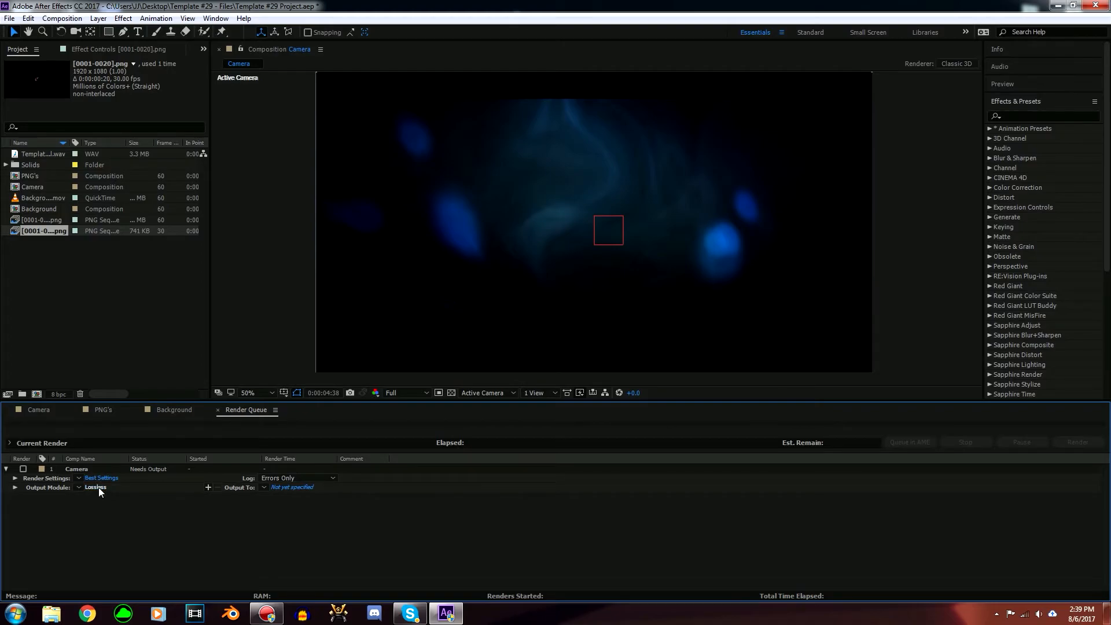
Step: Set the output module to AVI format with Audio Output turned on
left_click(95, 487)
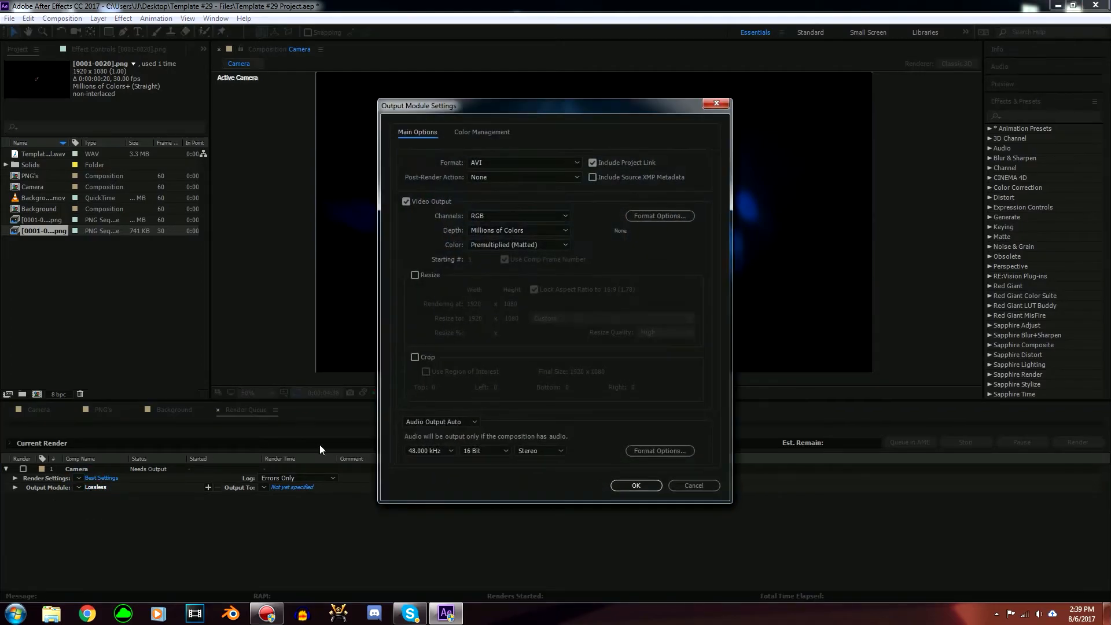
mouse_move(444, 381)
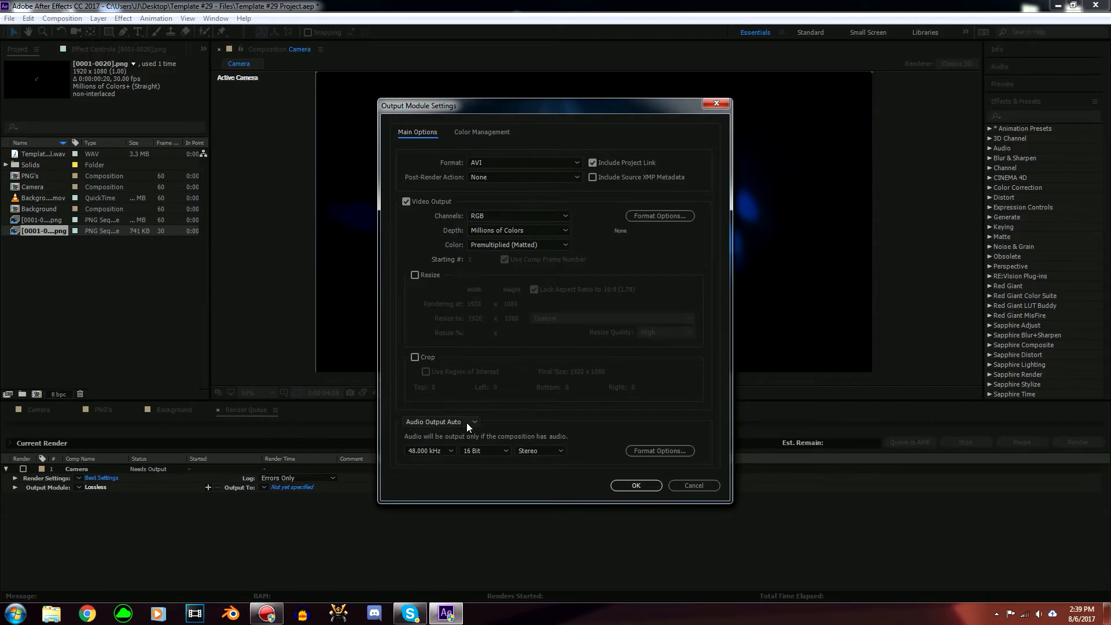
left_click(441, 421)
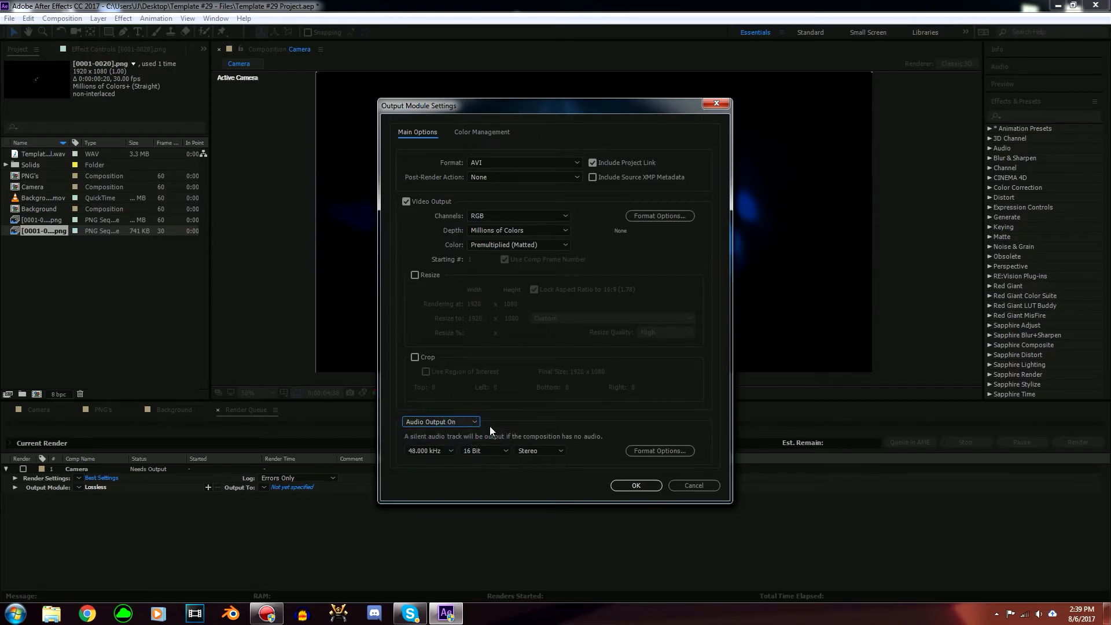
left_click(660, 215)
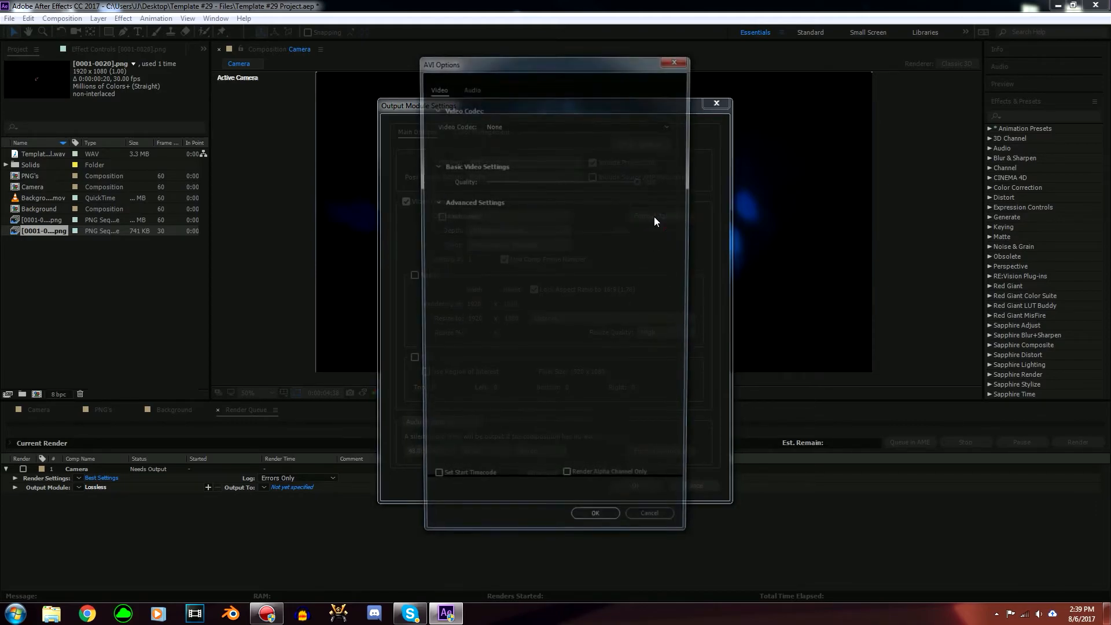
left_click(576, 123)
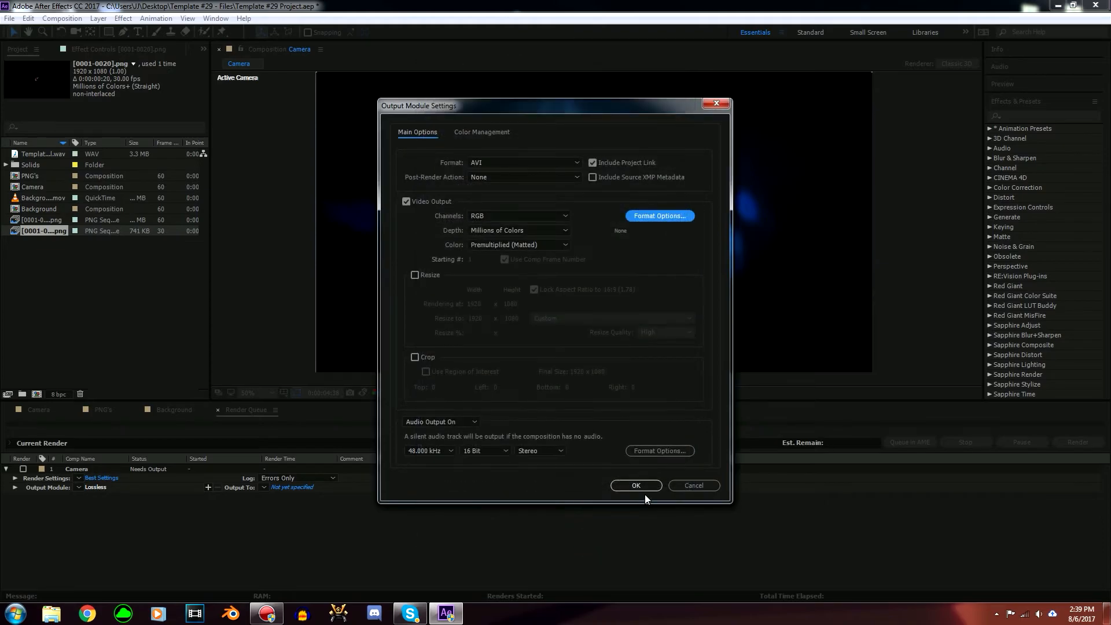
left_click(636, 484)
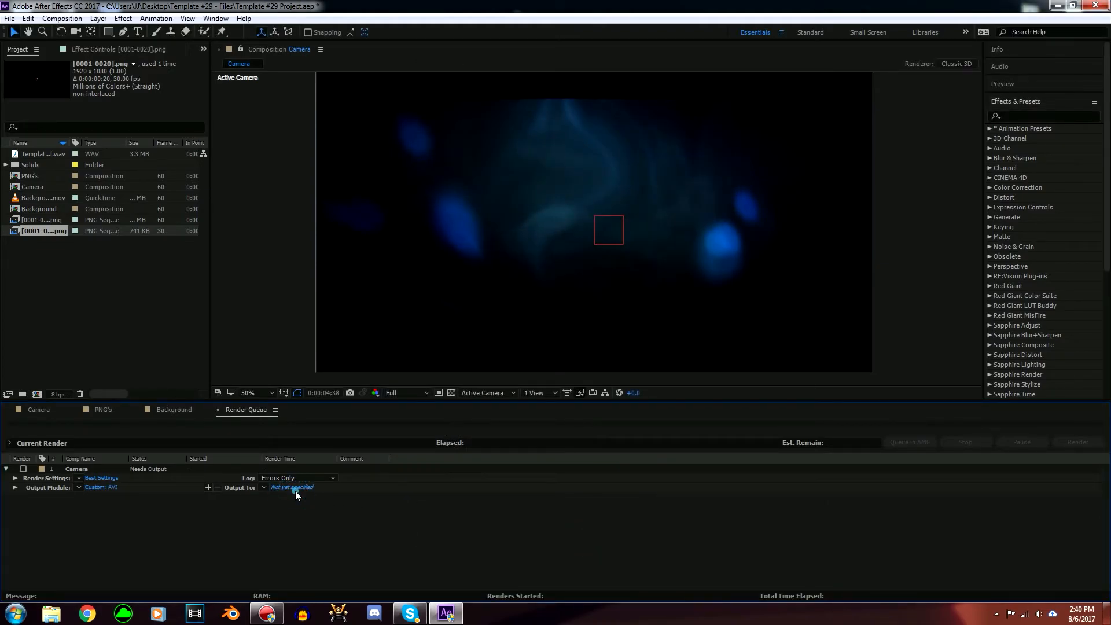
Step: Save the render output as 'Example Intro' in the Desktop Example PNGs folder
left_click(292, 487)
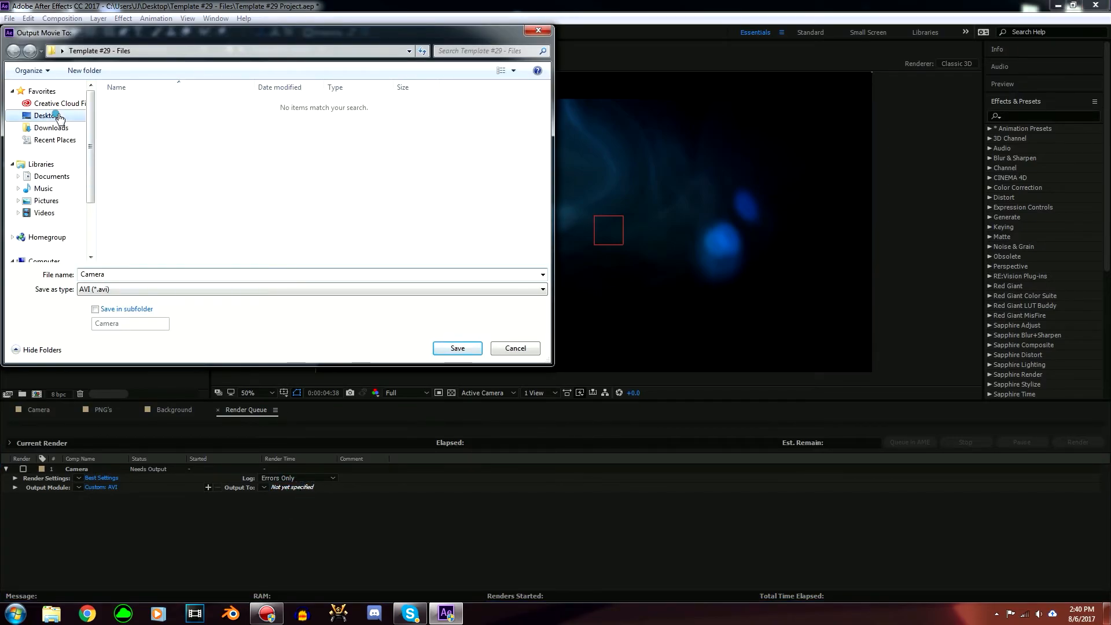
left_click(46, 114)
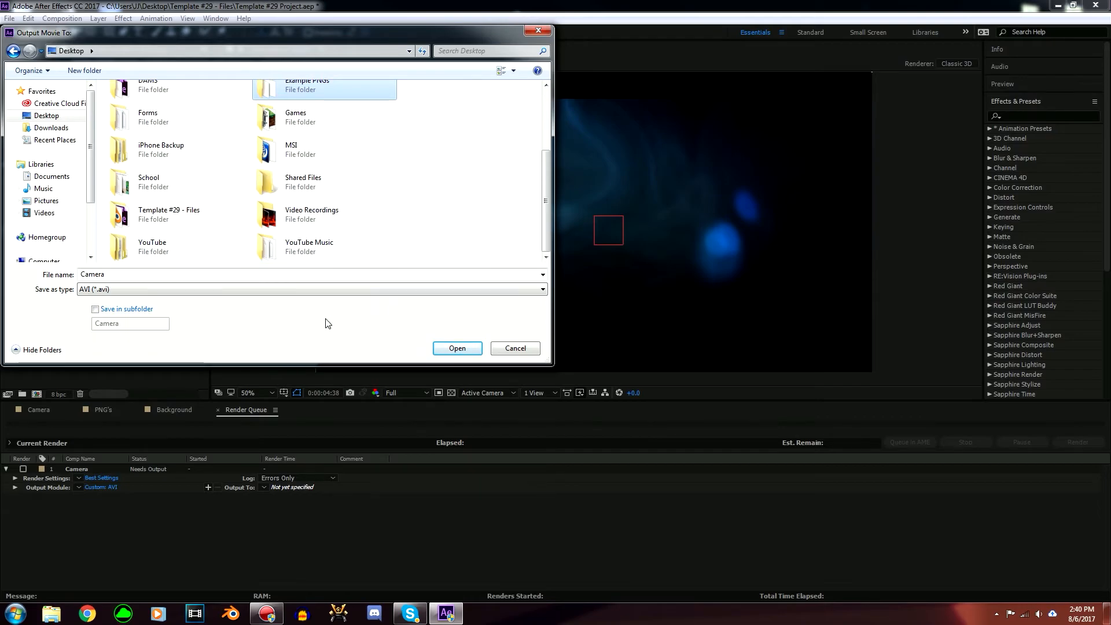
double_click(324, 85)
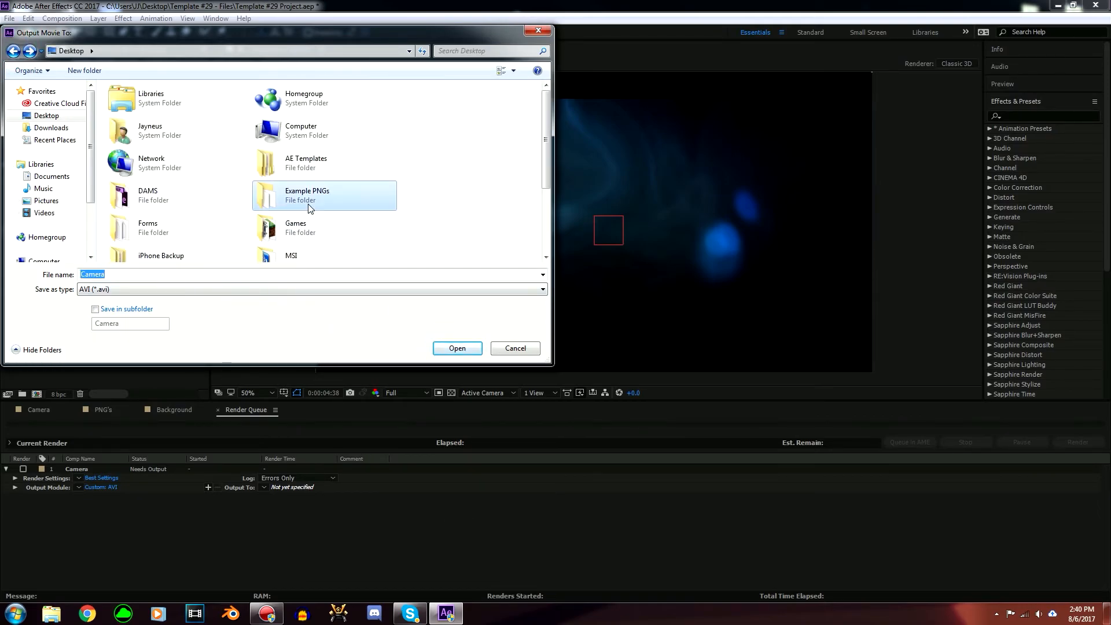
double_click(306, 194)
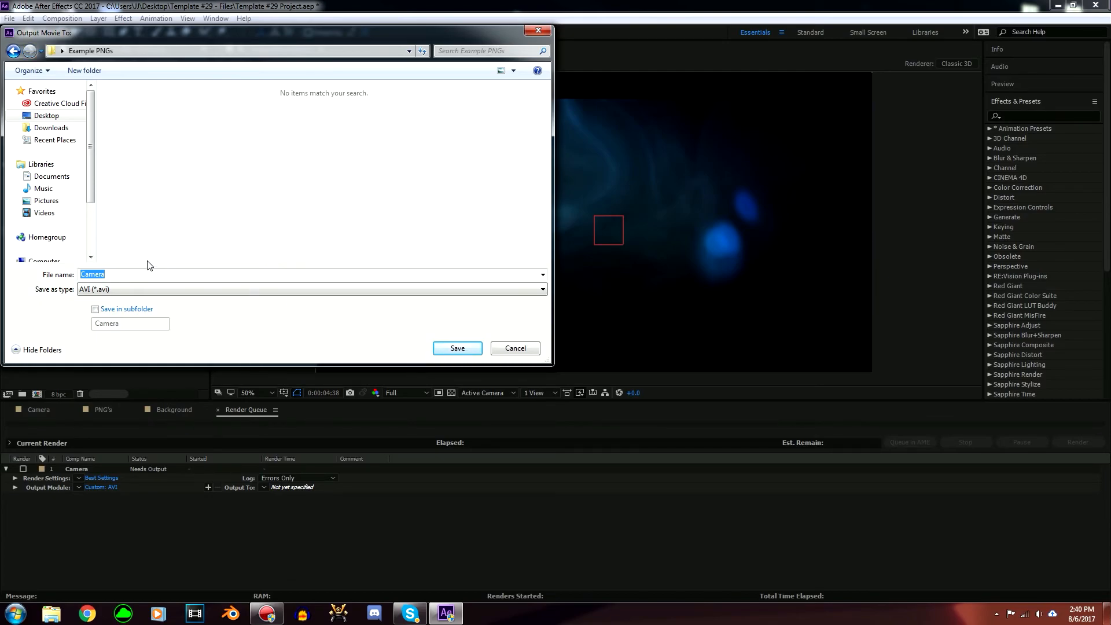
type("E")
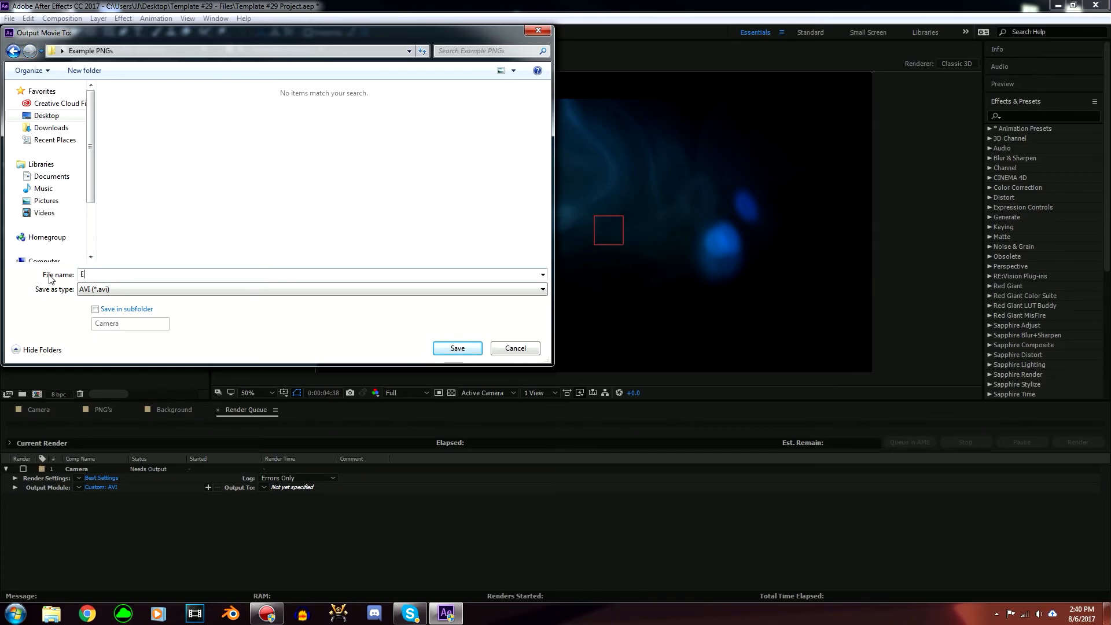
type("xample Intro")
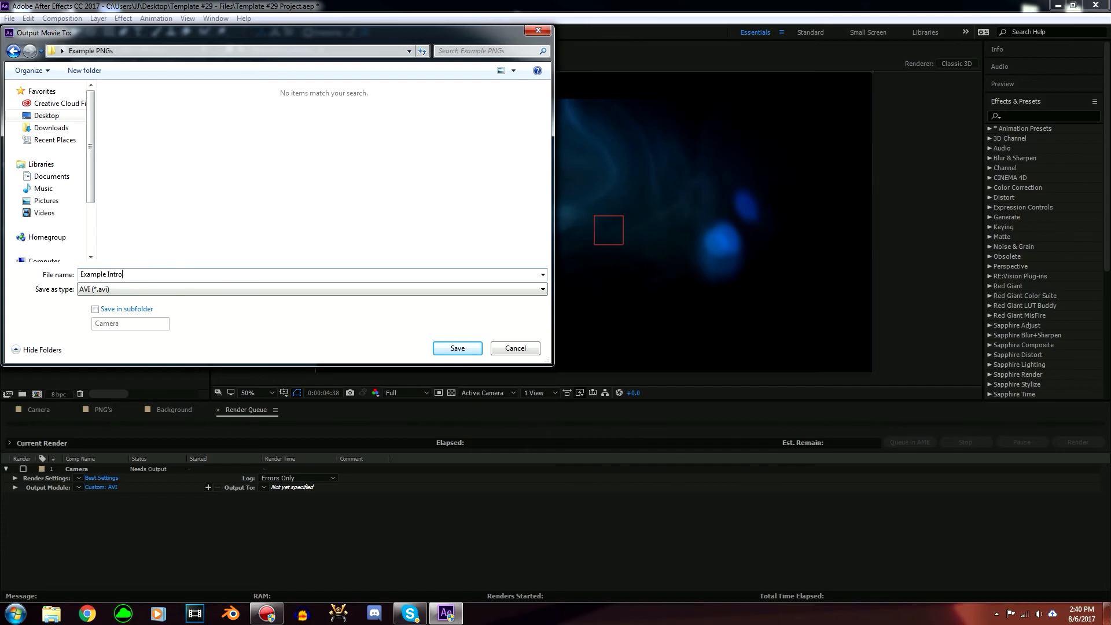
left_click(457, 348)
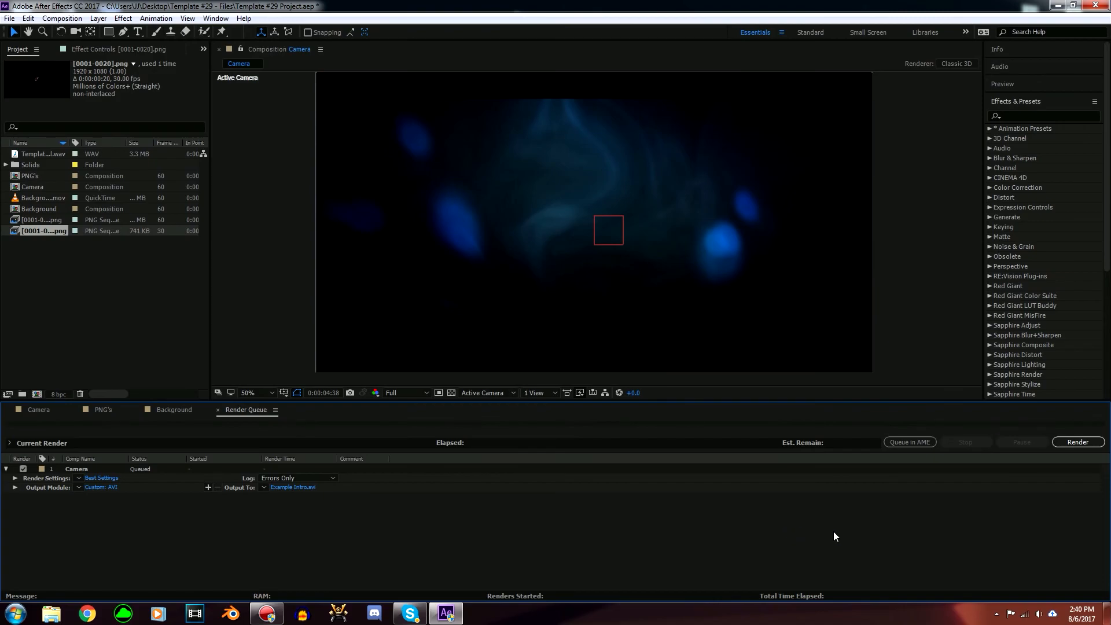
mouse_move(678, 585)
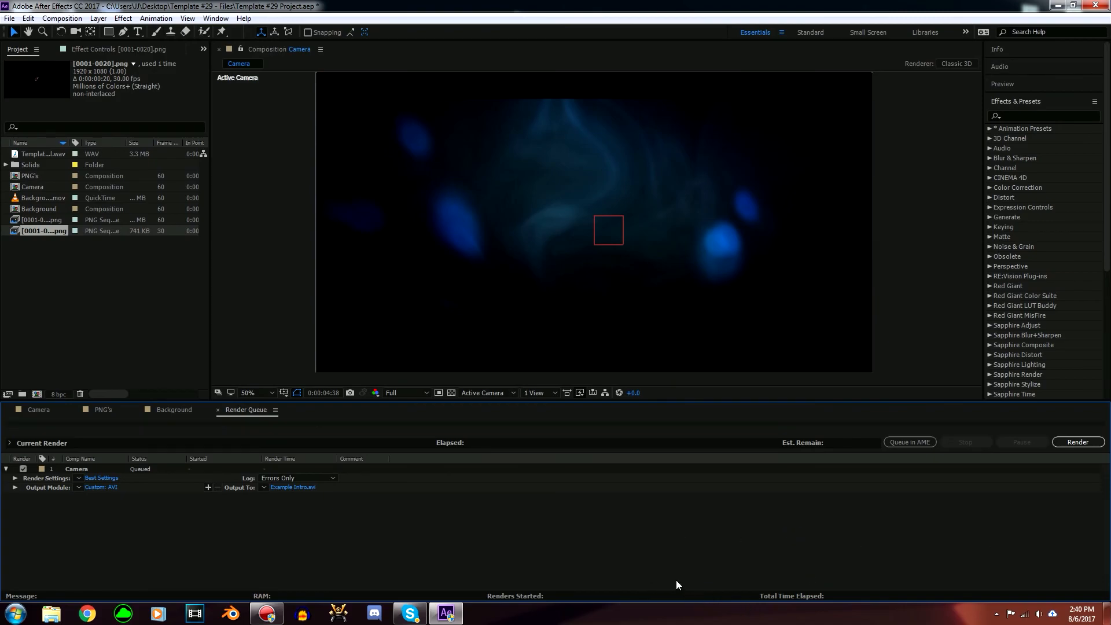